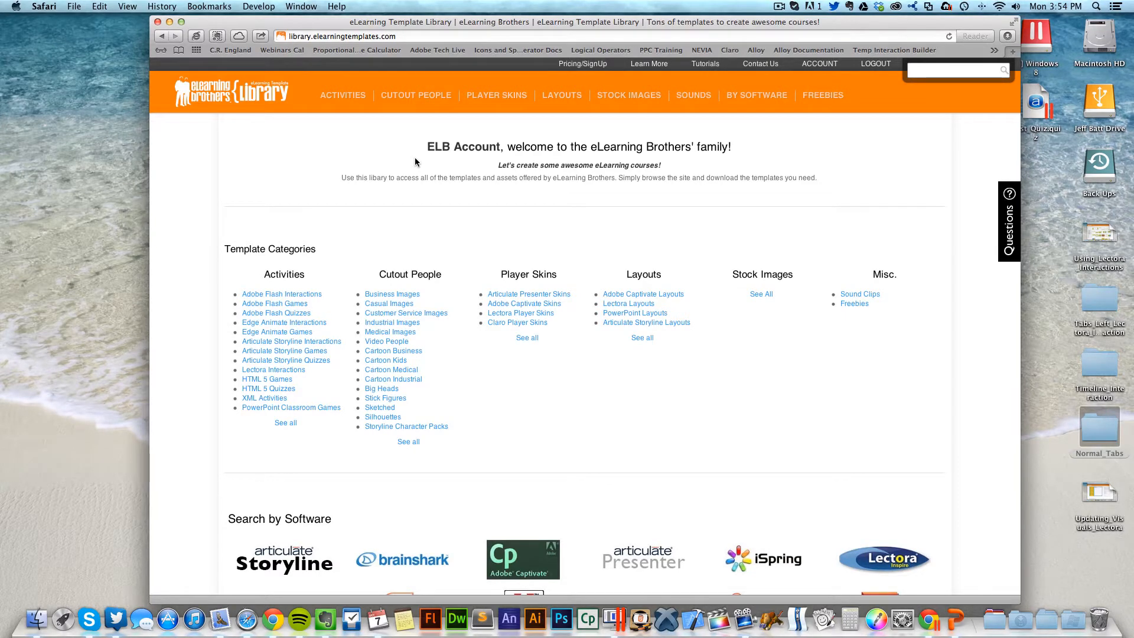
Scroll the library home page down to the Newest Uploads template grid
scroll("down", 3)
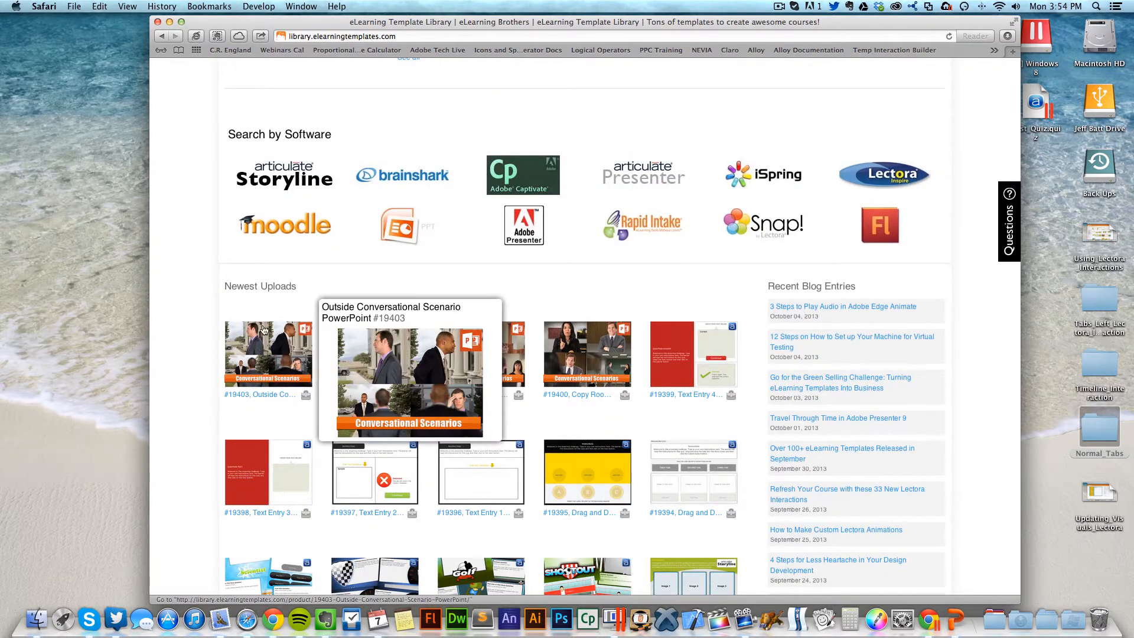
left_click(756, 95)
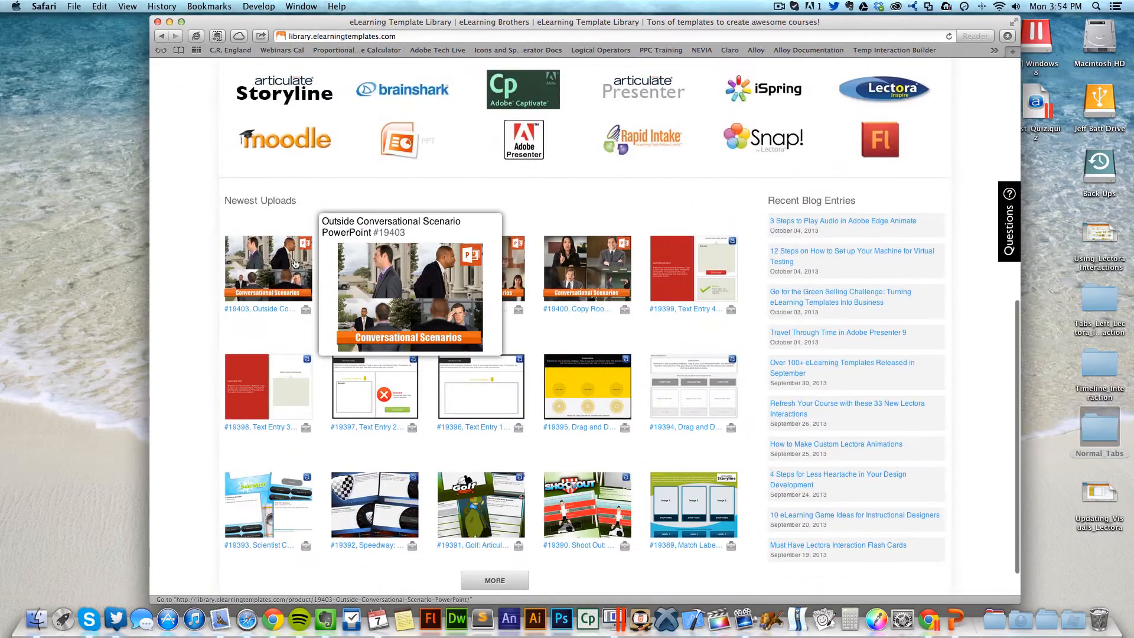
Preview the Outside Conversational Scenario images, then reach the #19400 Copy Room template page
left_click(268, 268)
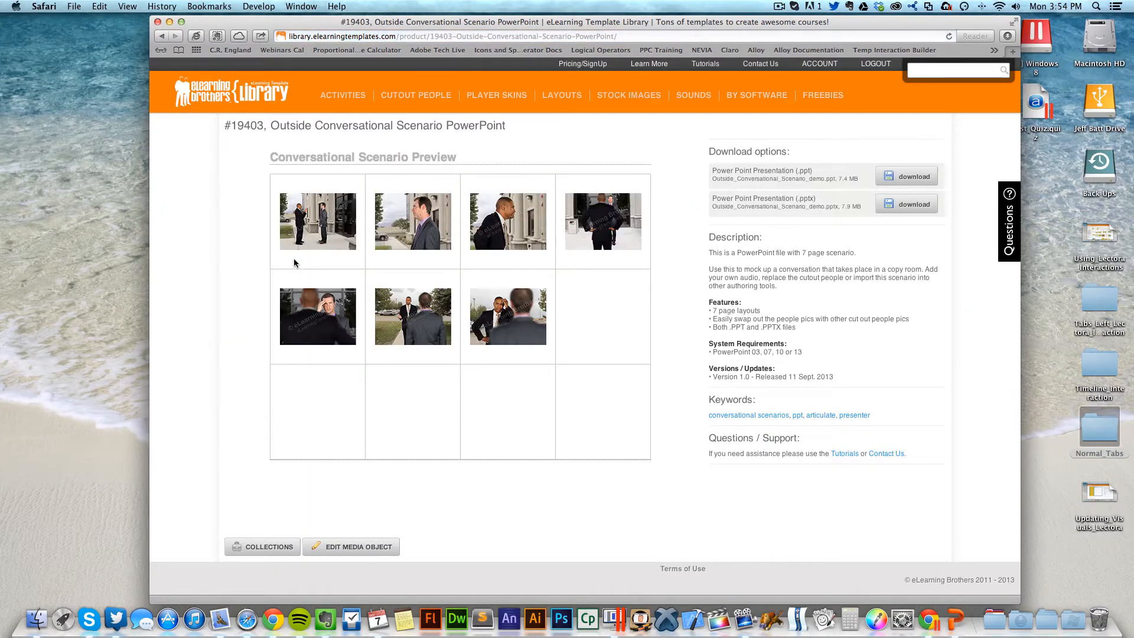
left_click(317, 221)
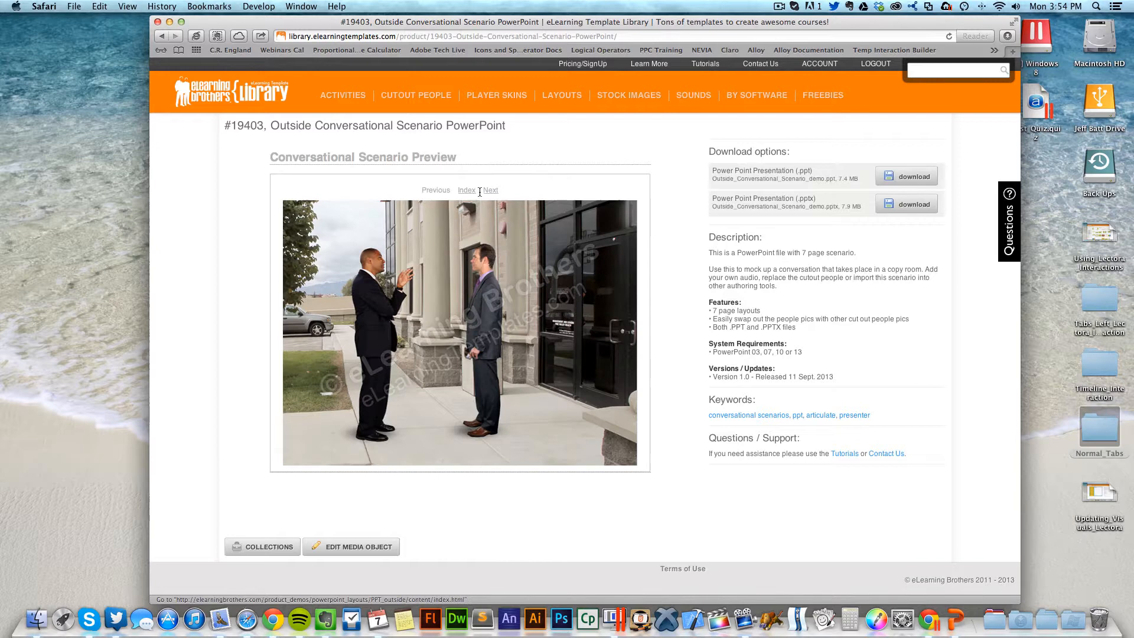
left_click(490, 189)
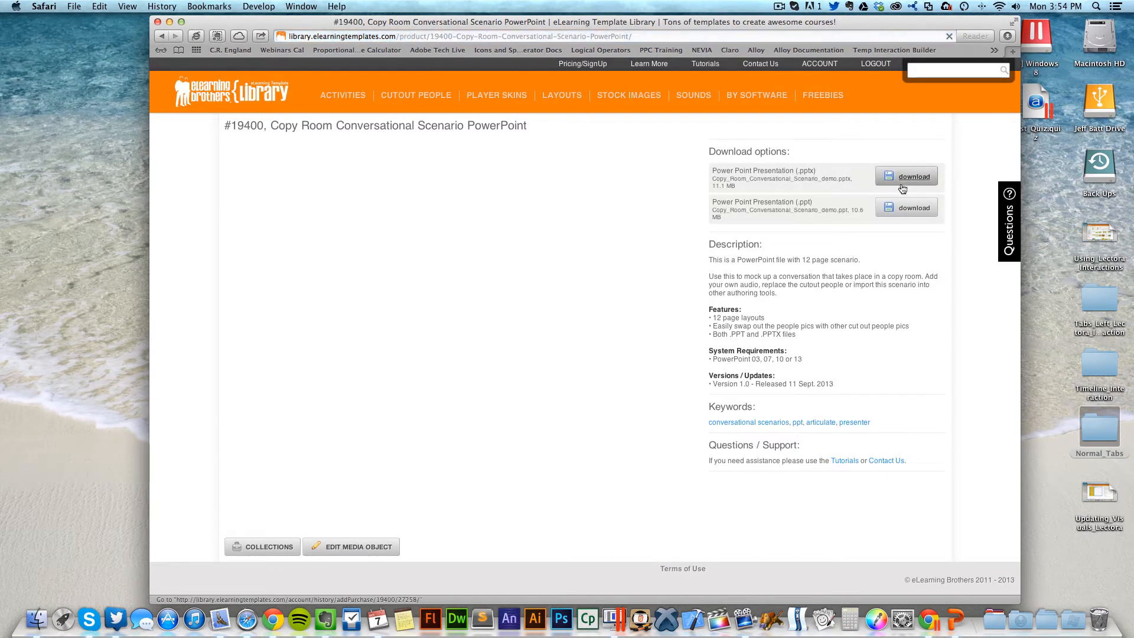
Download the Power Point Presentation (.pptx) version of the Copy Room template to the desktop
left_click(907, 176)
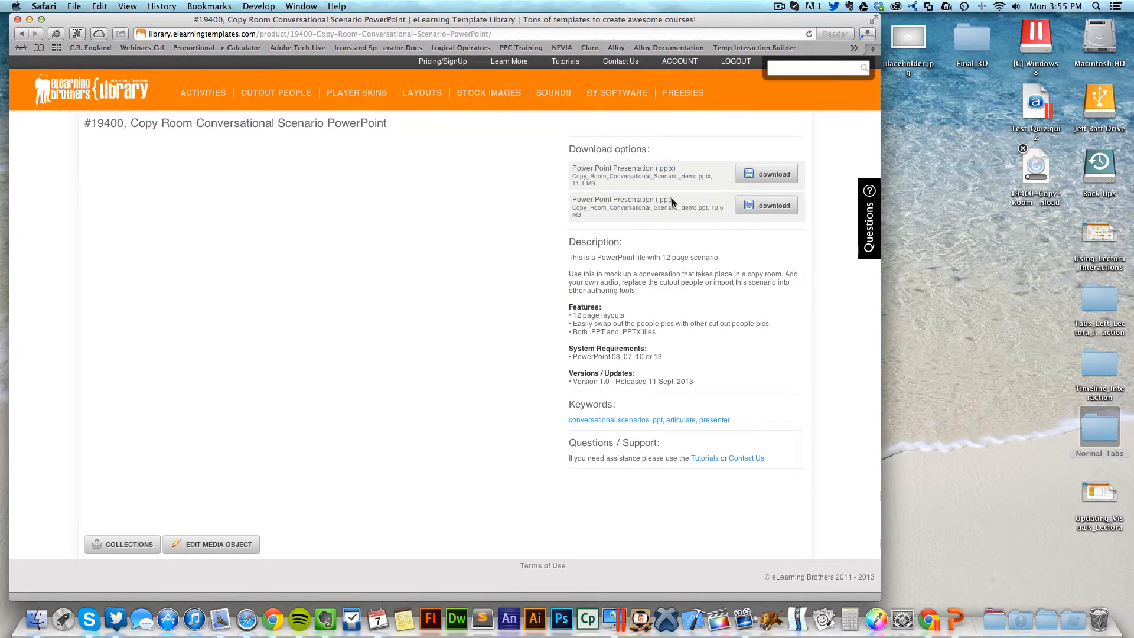
double_click(662, 199)
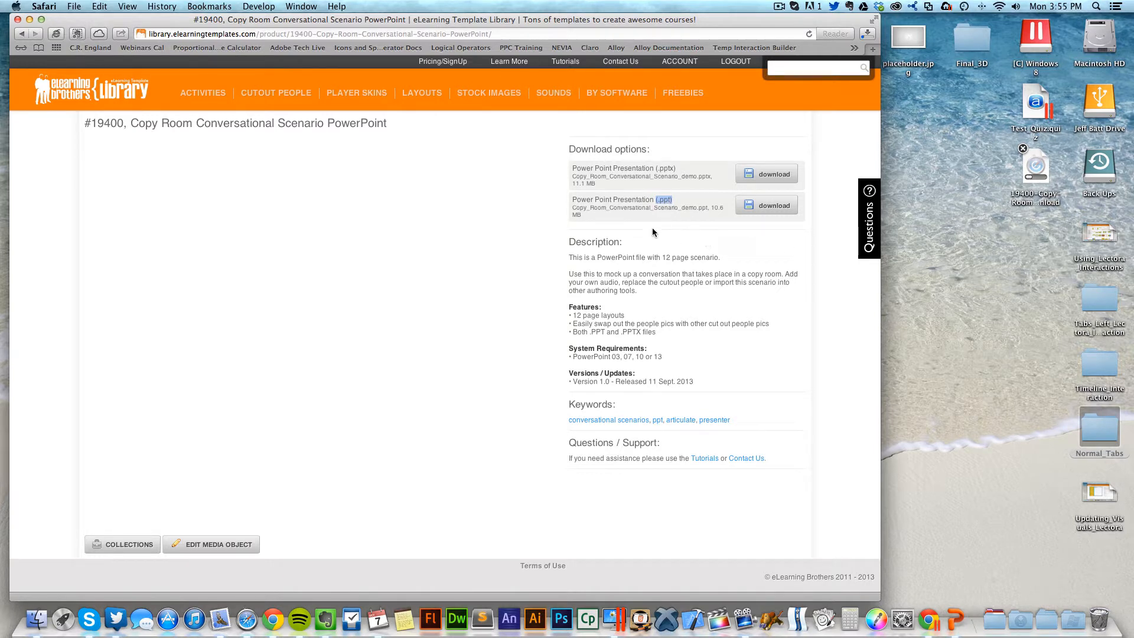
mouse_move(966, 208)
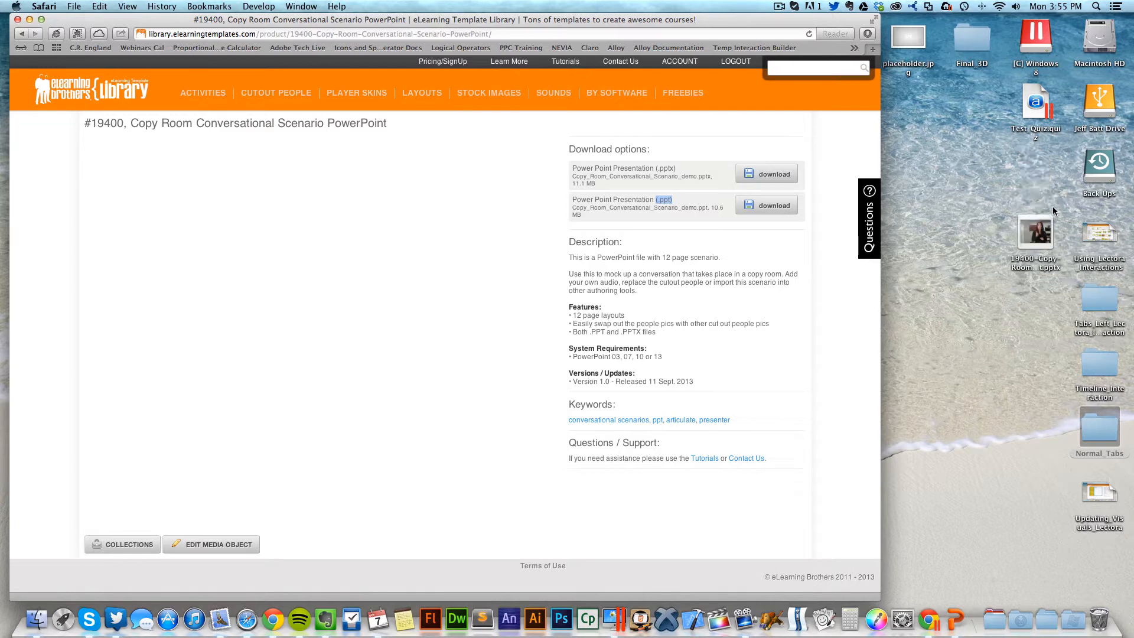
Launch the downloaded Copy Room .pptx in PowerPoint and review slides 1 through 4
double_click(1036, 232)
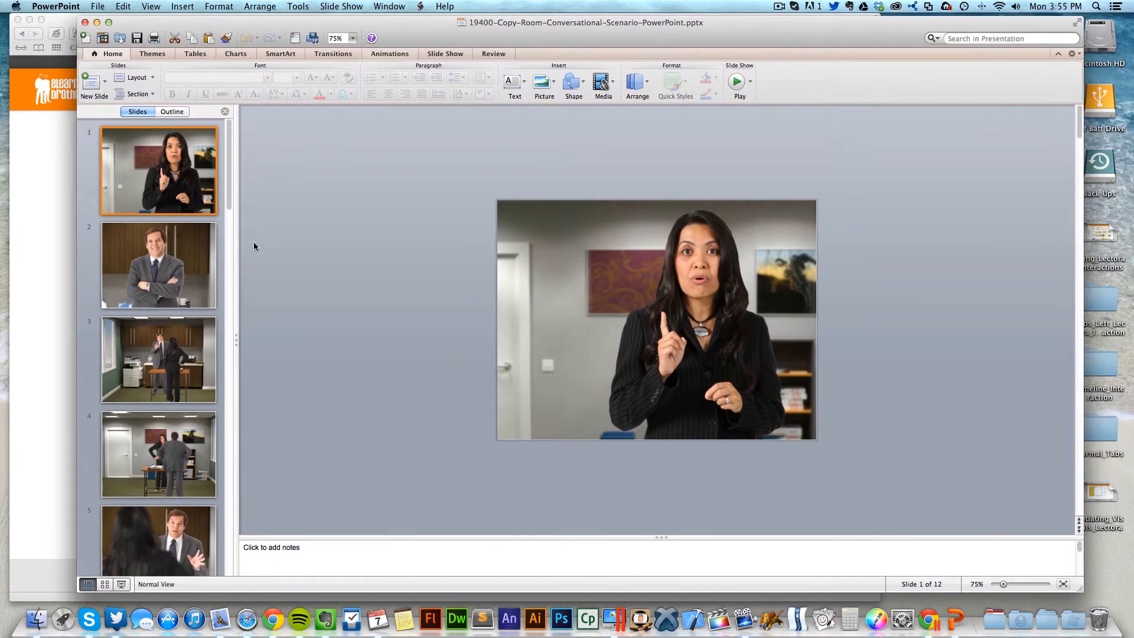
left_click(158, 264)
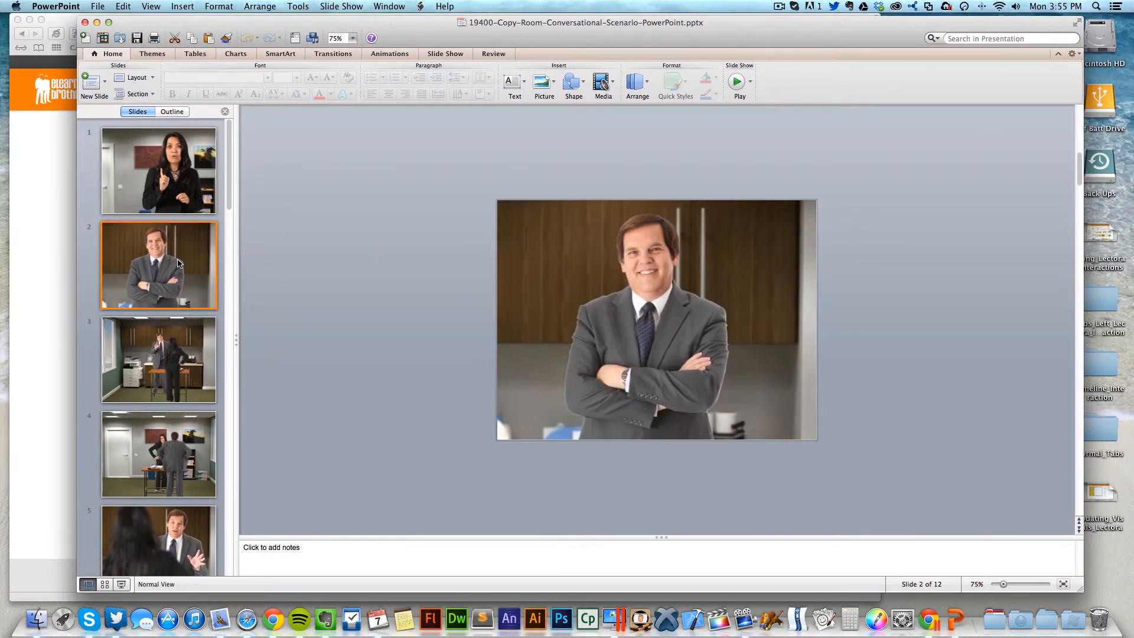
mouse_move(180, 264)
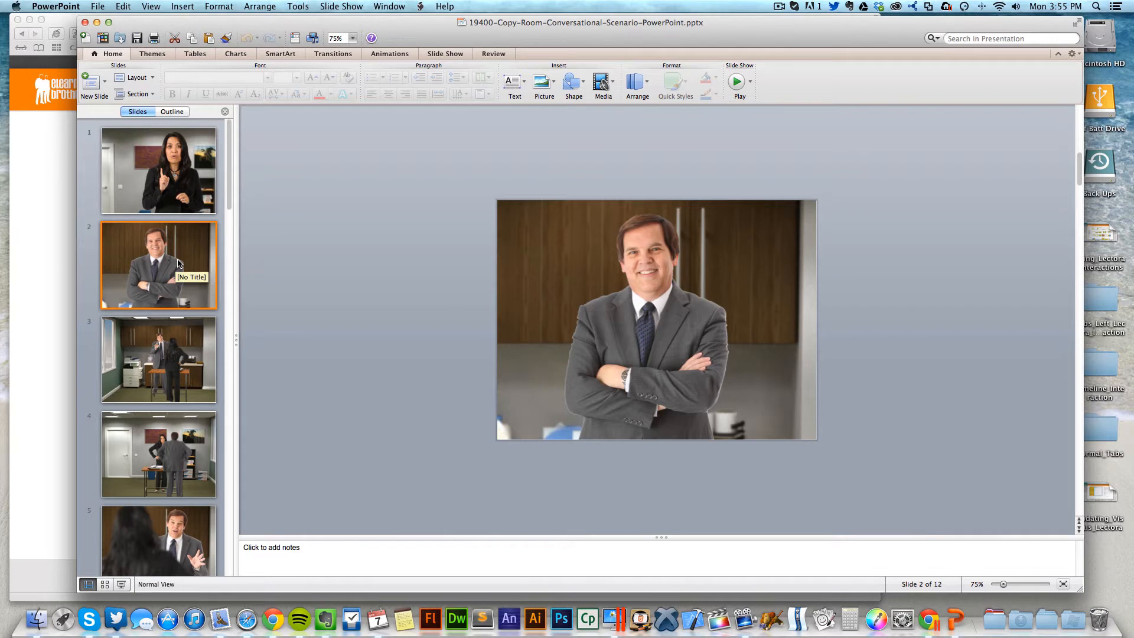
left_click(158, 170)
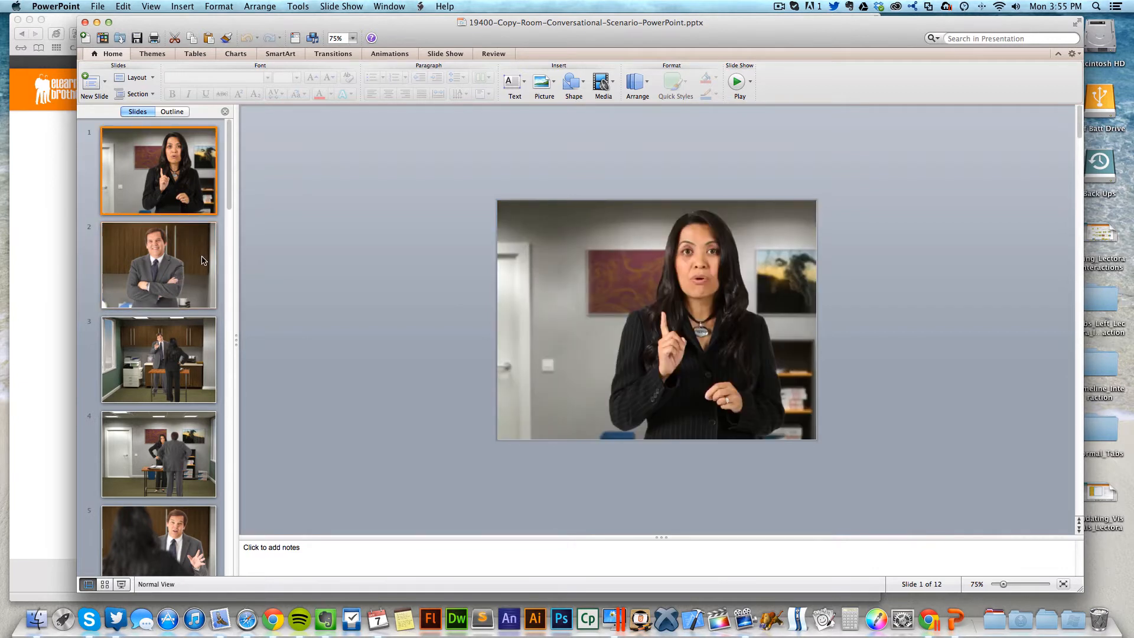
mouse_move(194, 177)
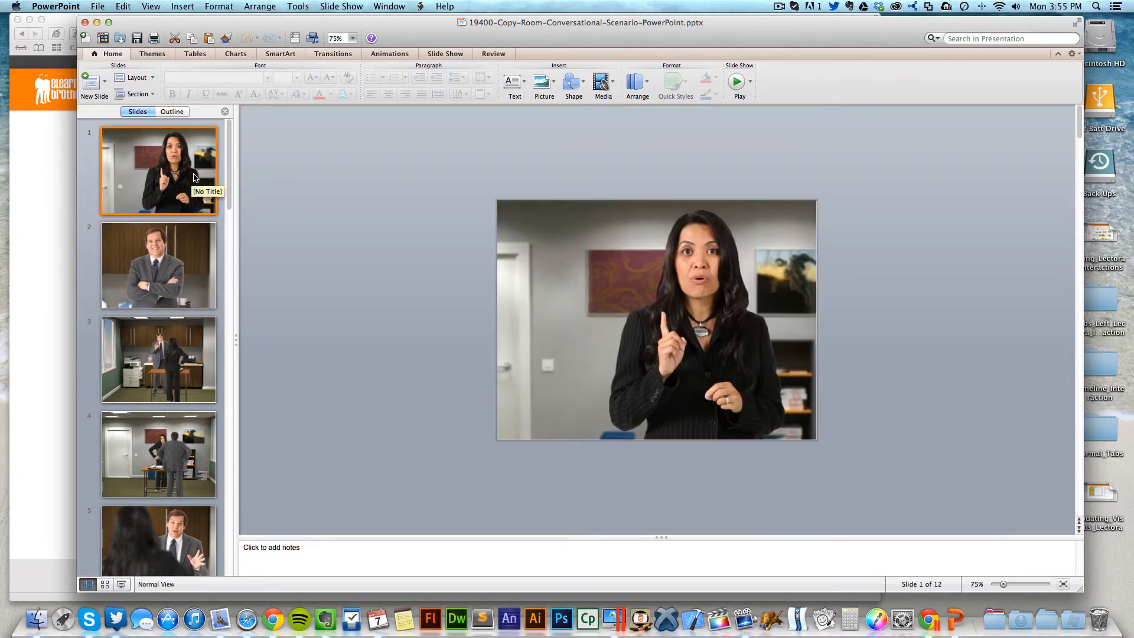
left_click(159, 265)
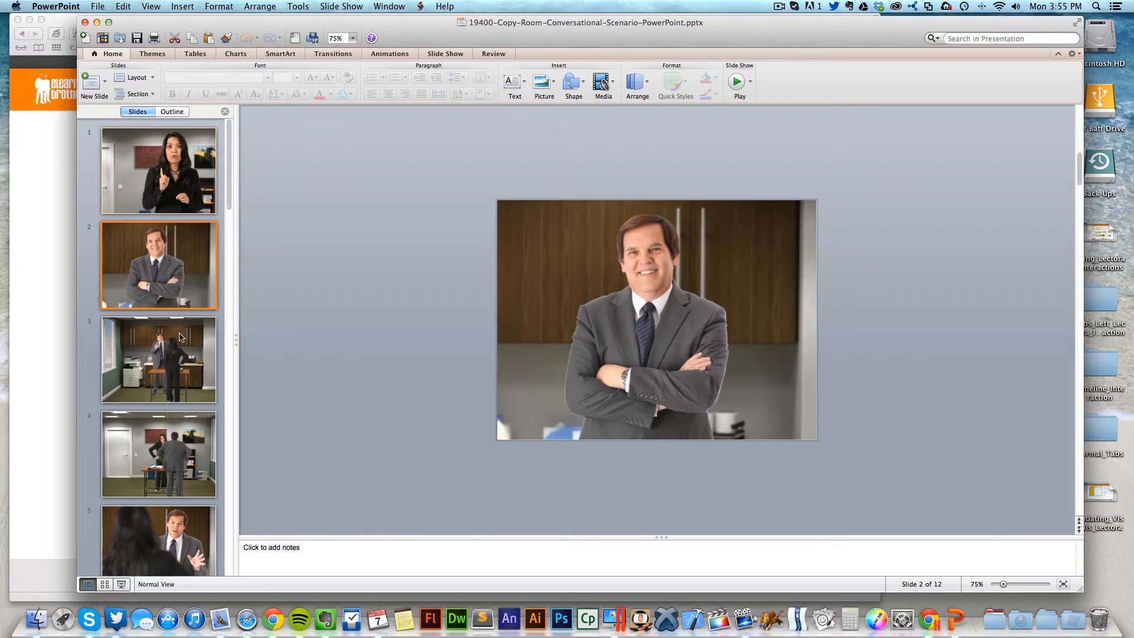
left_click(158, 170)
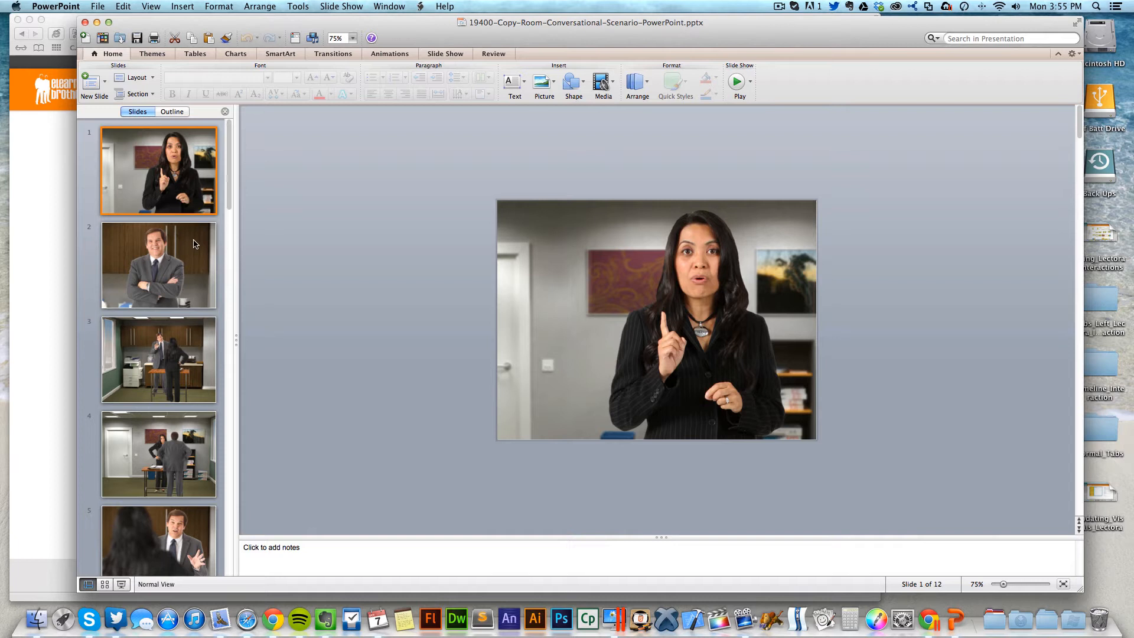
left_click(159, 264)
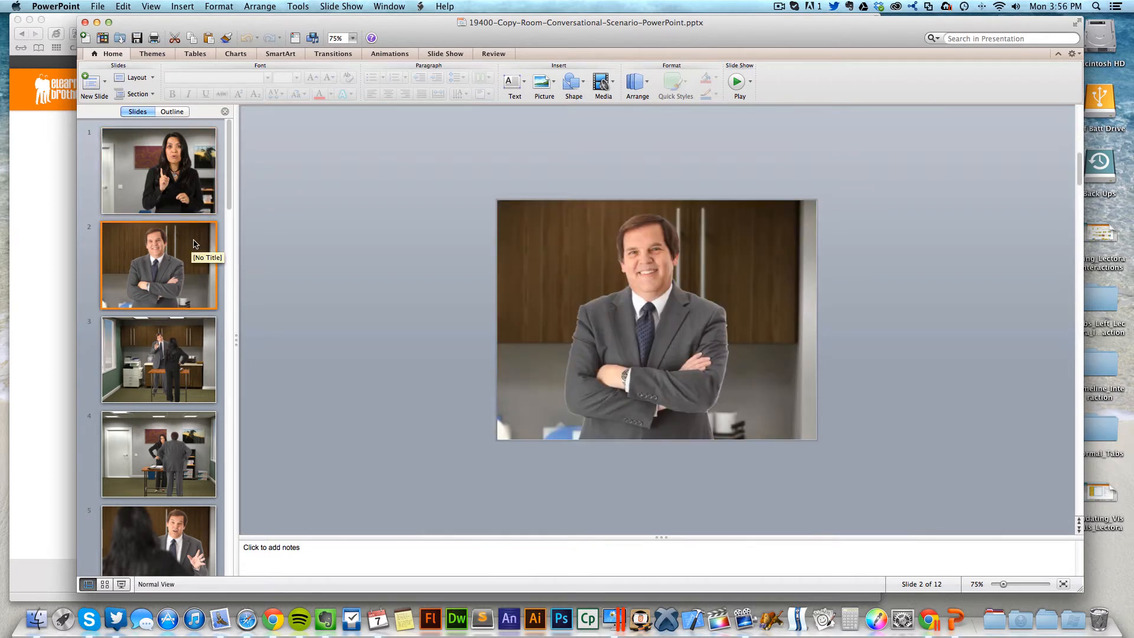
mouse_move(193, 327)
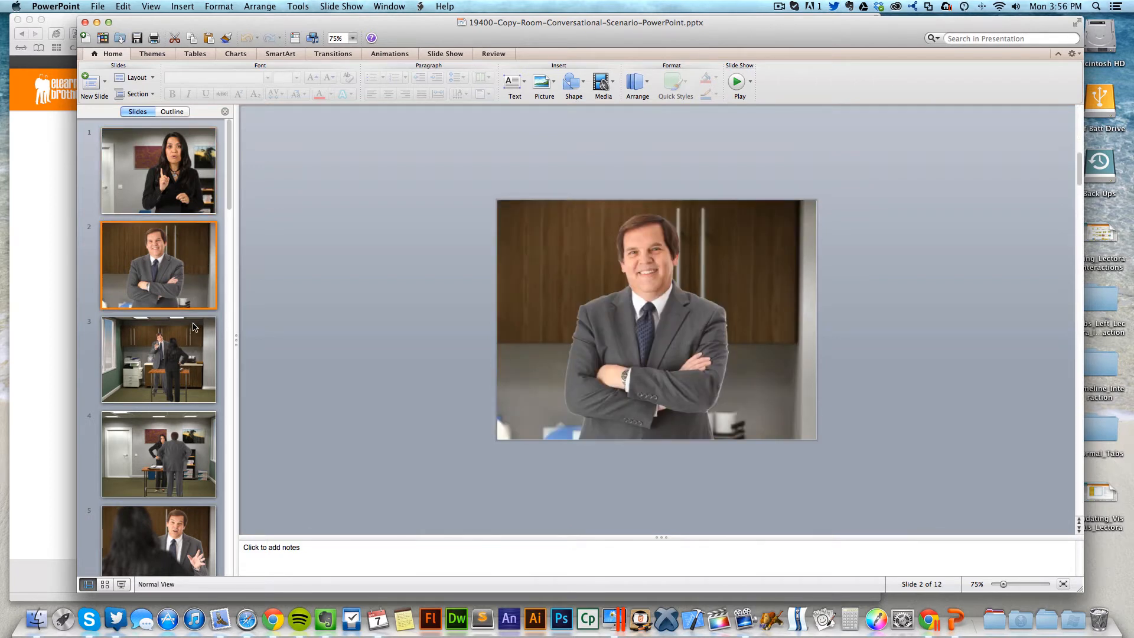
left_click(158, 359)
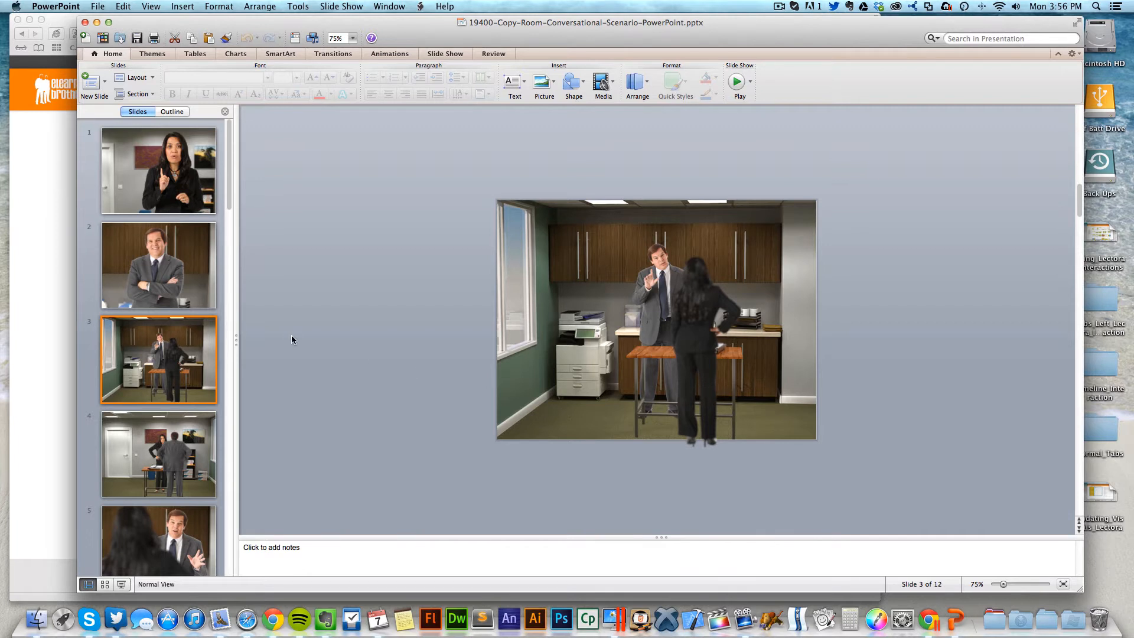
left_click(158, 454)
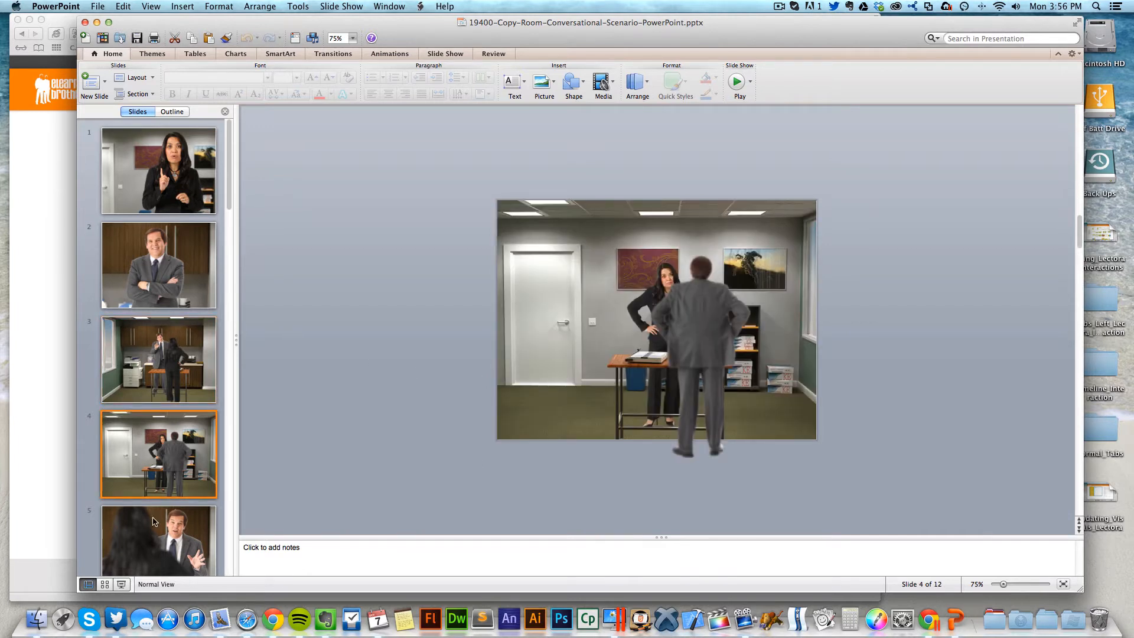
mouse_move(165, 469)
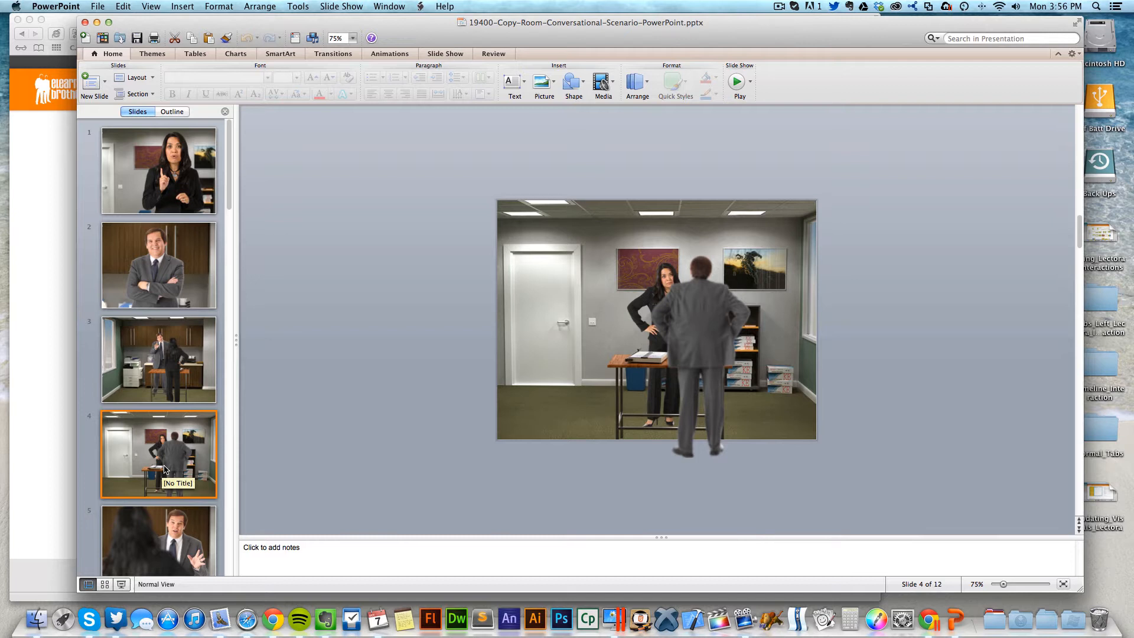
Preview slides 5 through 9 of the Copy Room deck in the thumbnail pane
scroll("down", 3)
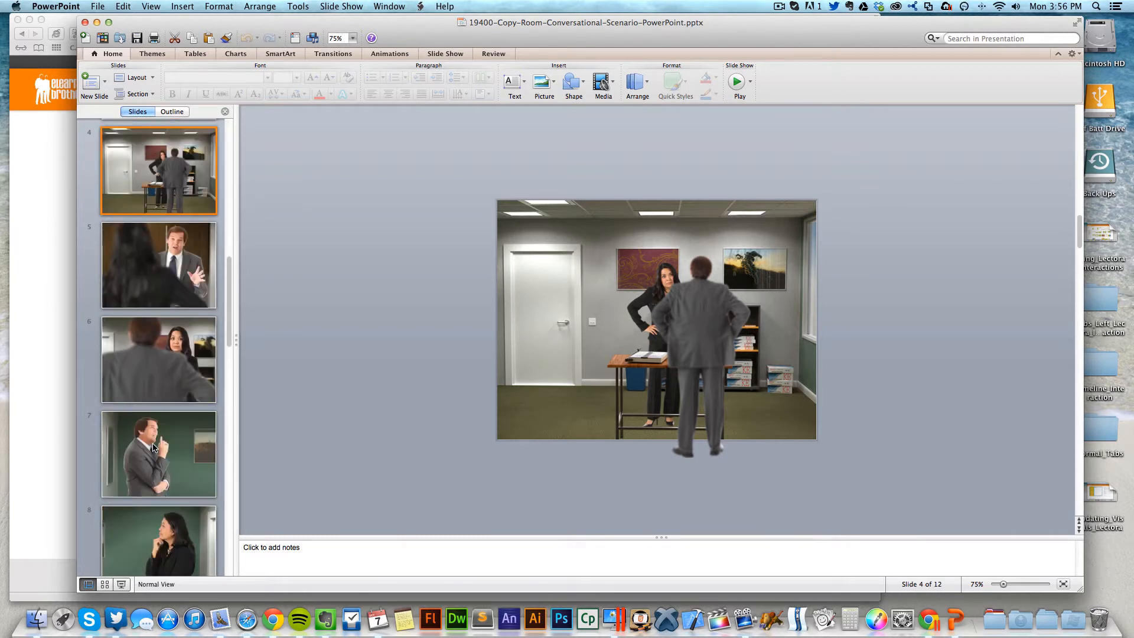
left_click(157, 264)
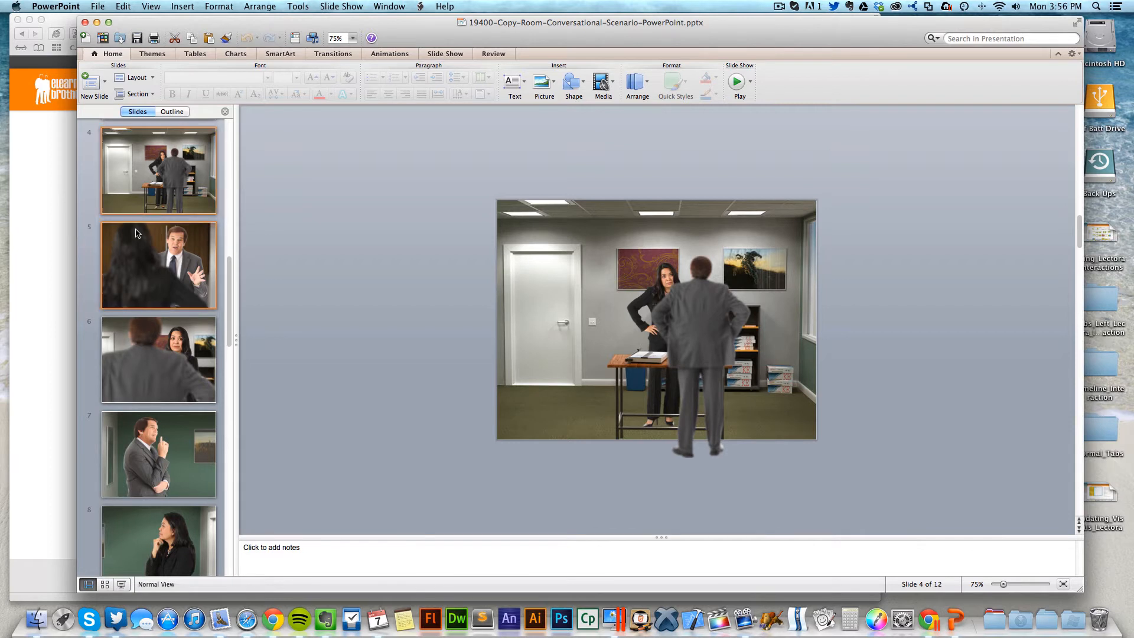
left_click(159, 266)
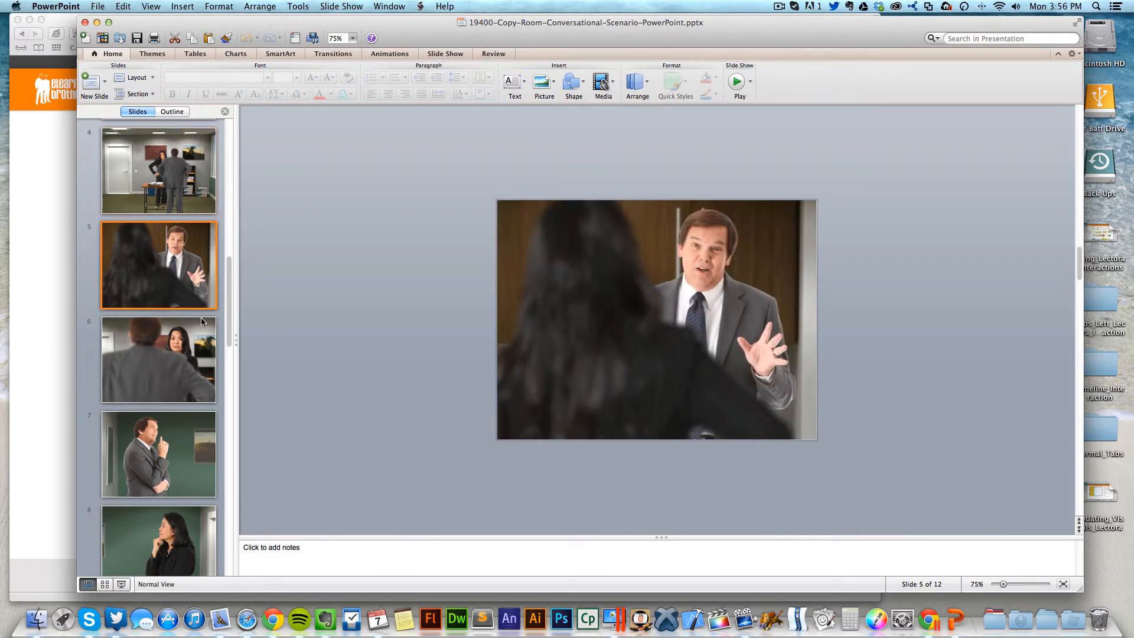
left_click(158, 359)
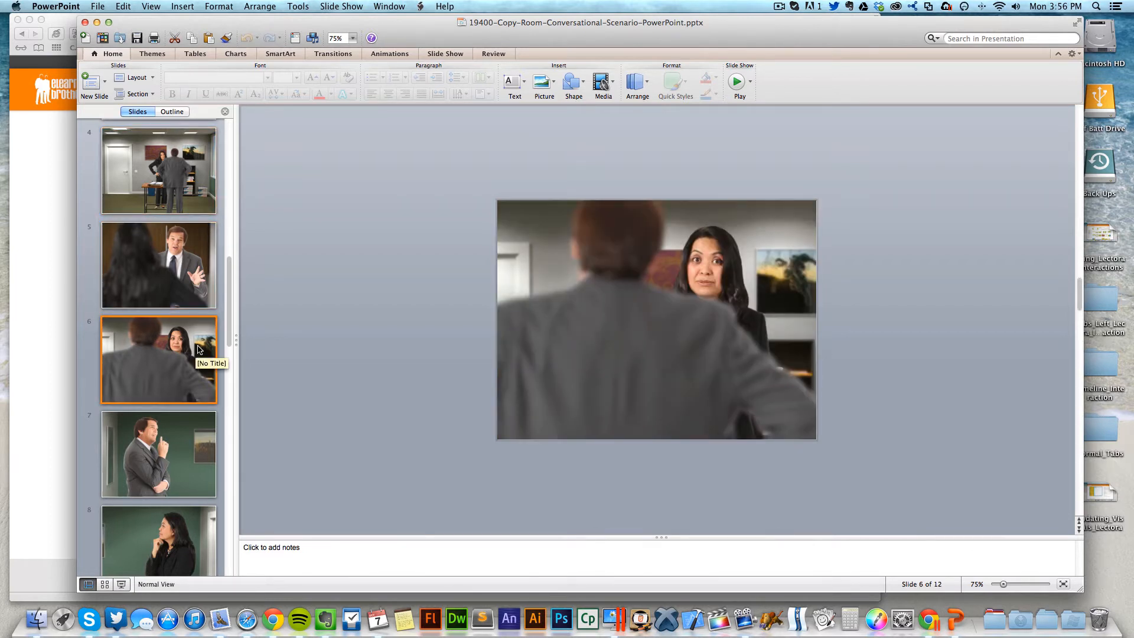
scroll("down", 3)
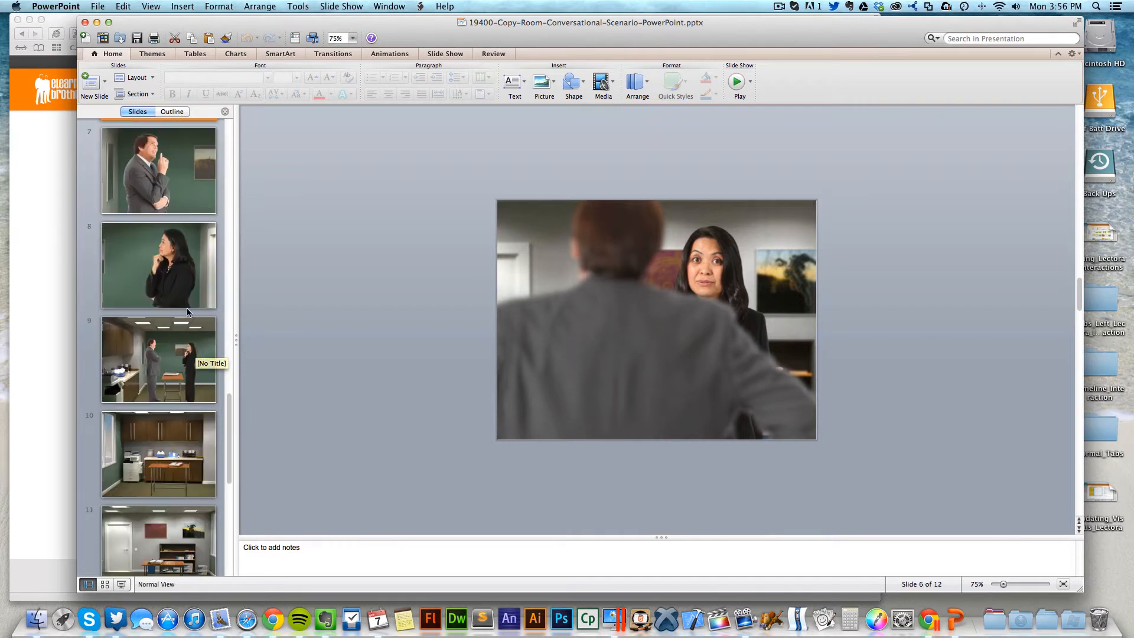
left_click(158, 170)
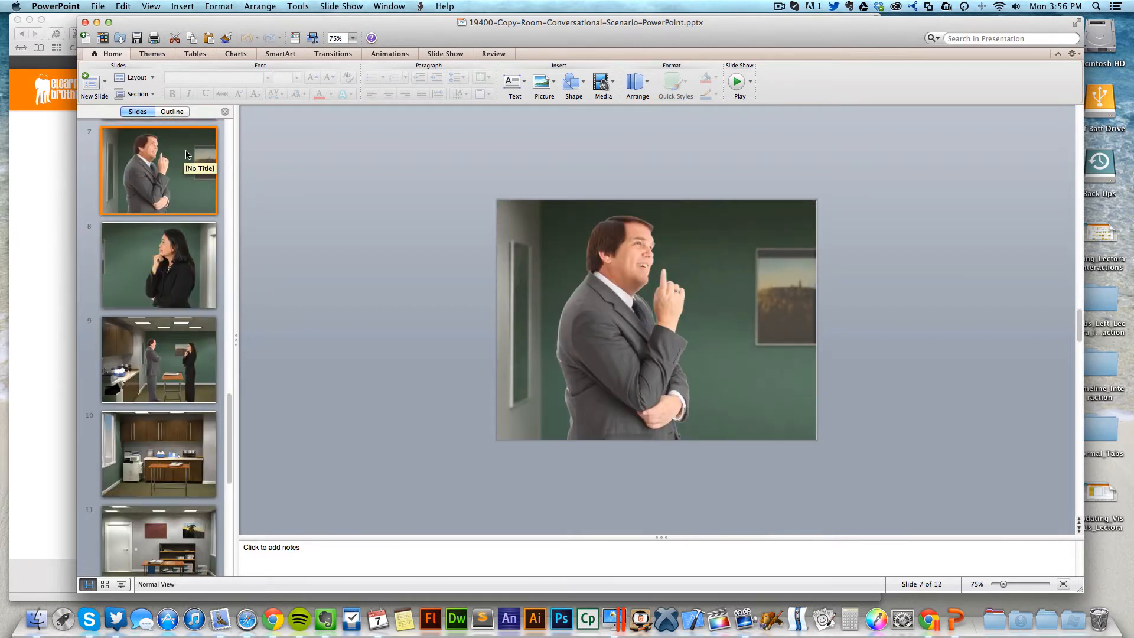
left_click(159, 265)
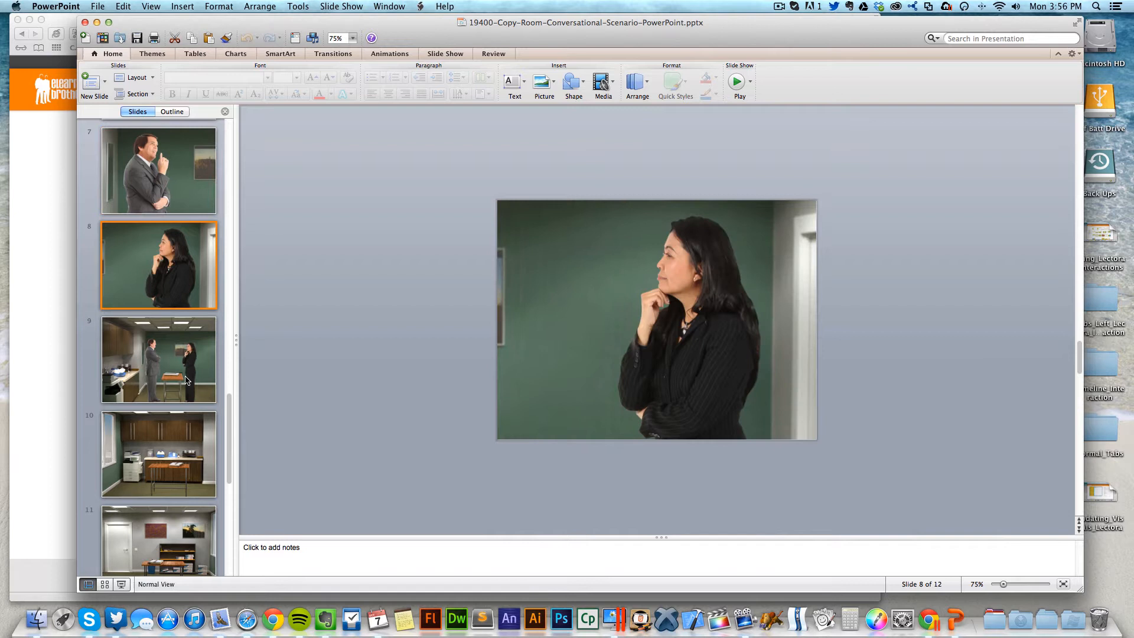
left_click(158, 359)
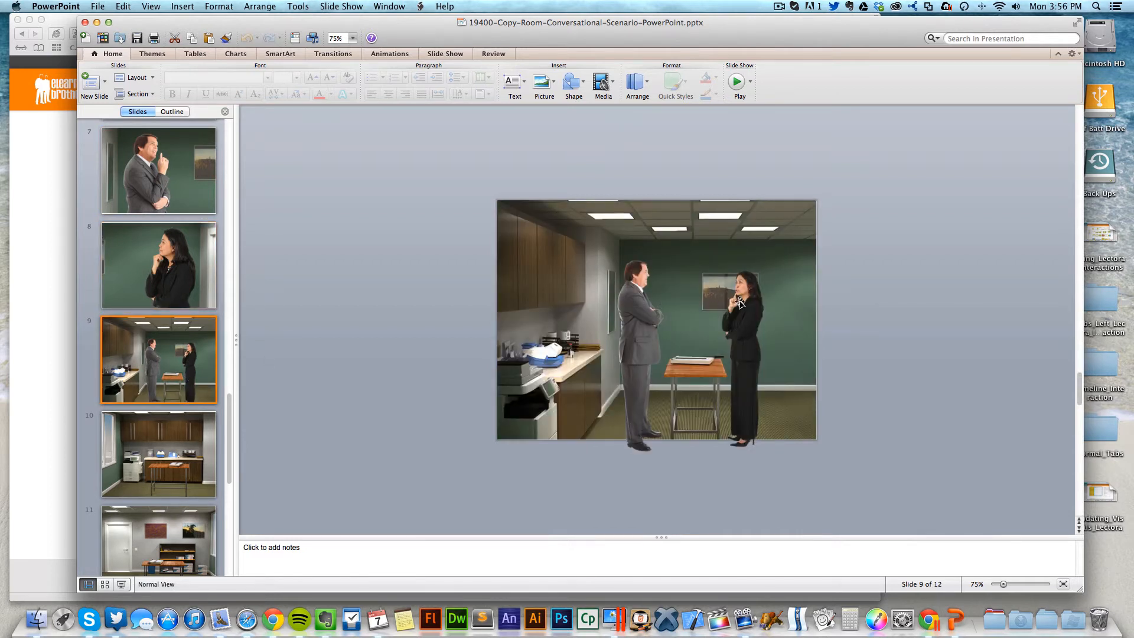
Add a slide from slide 8's context menu so the deck grows to 13 slides
right_click(157, 359)
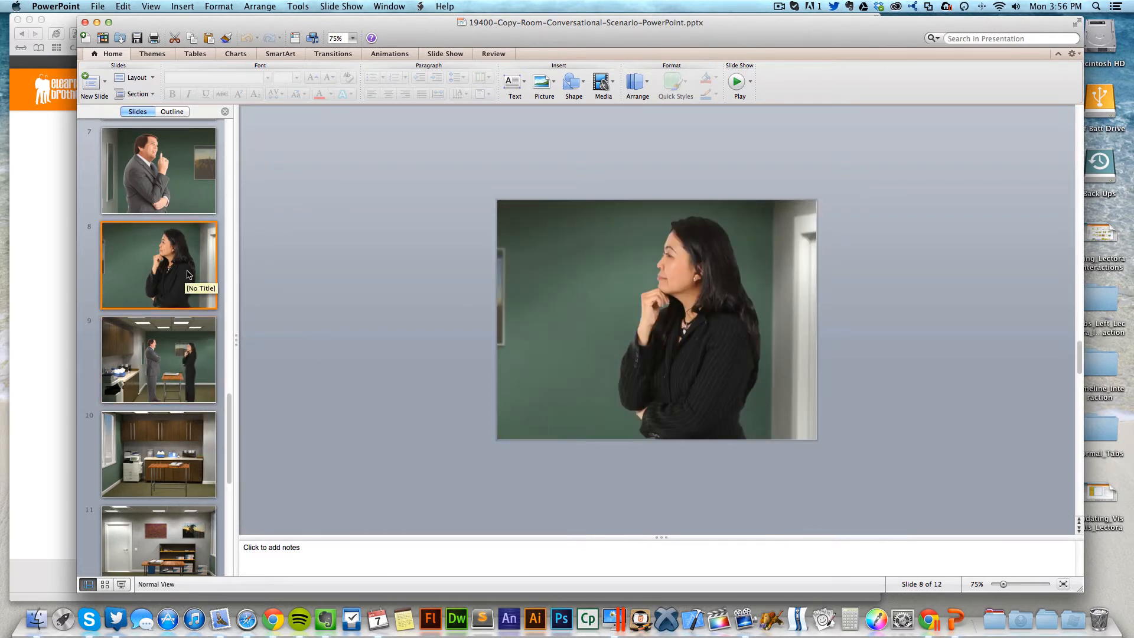
right_click(157, 266)
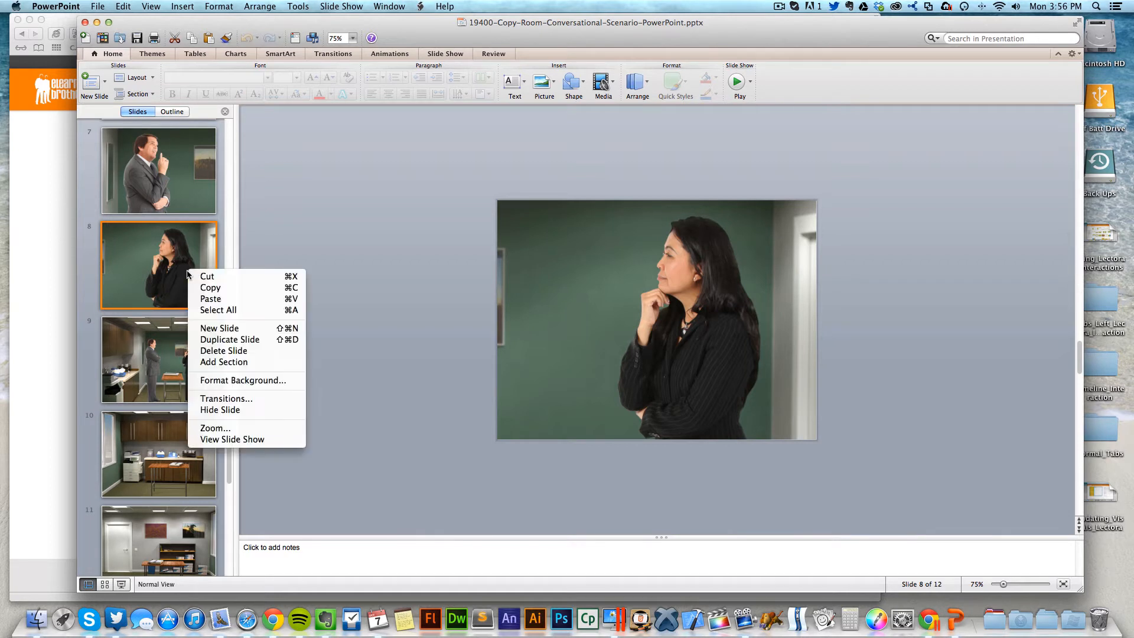
left_click(246, 341)
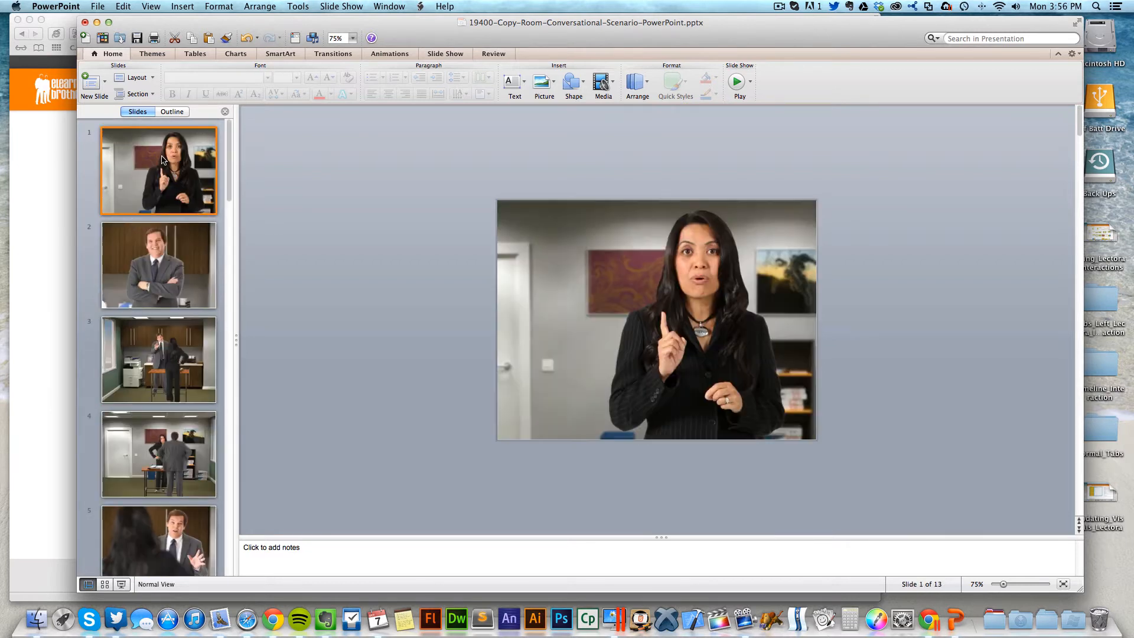
mouse_move(159, 160)
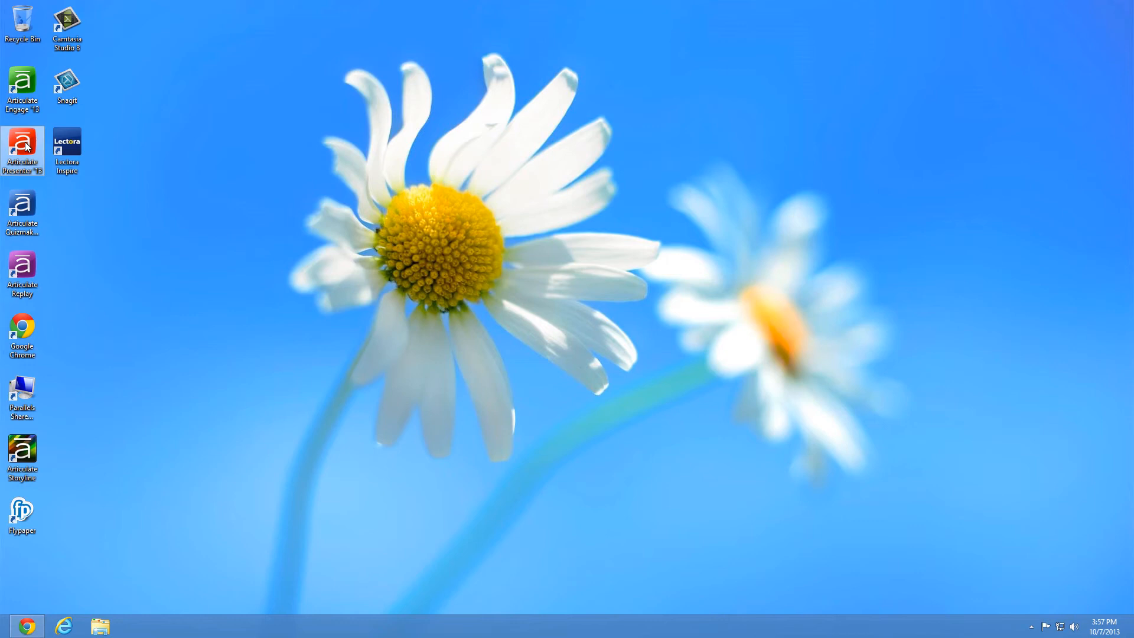
Launch Articulate Presenter '13, start PowerPoint with a blank presentation and continue the free trial
double_click(22, 144)
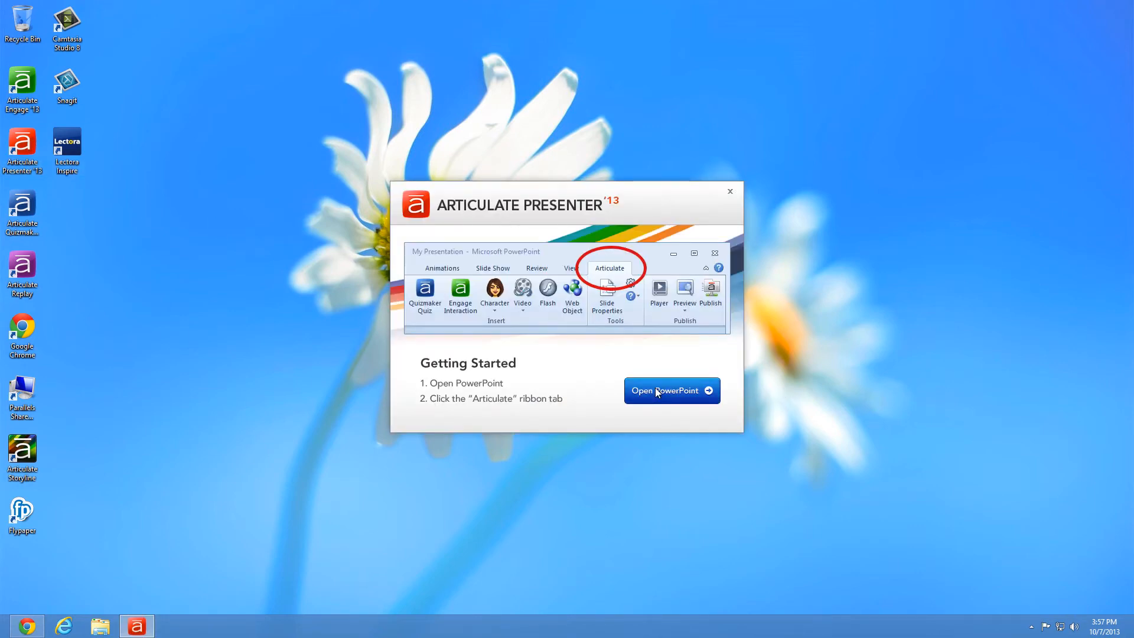
left_click(730, 192)
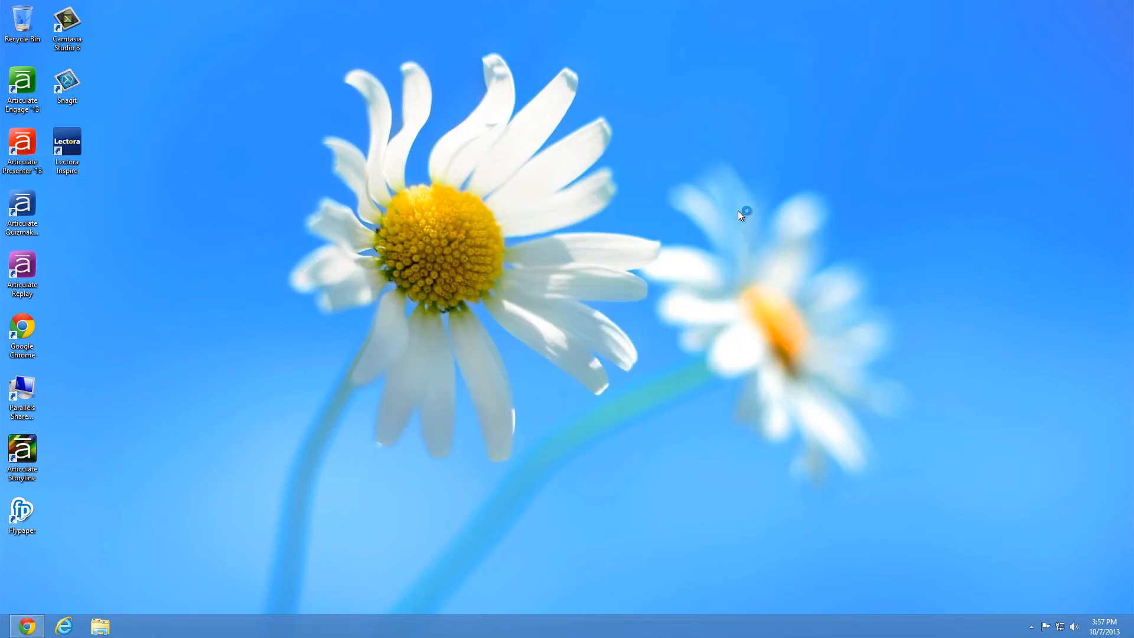
left_click(135, 626)
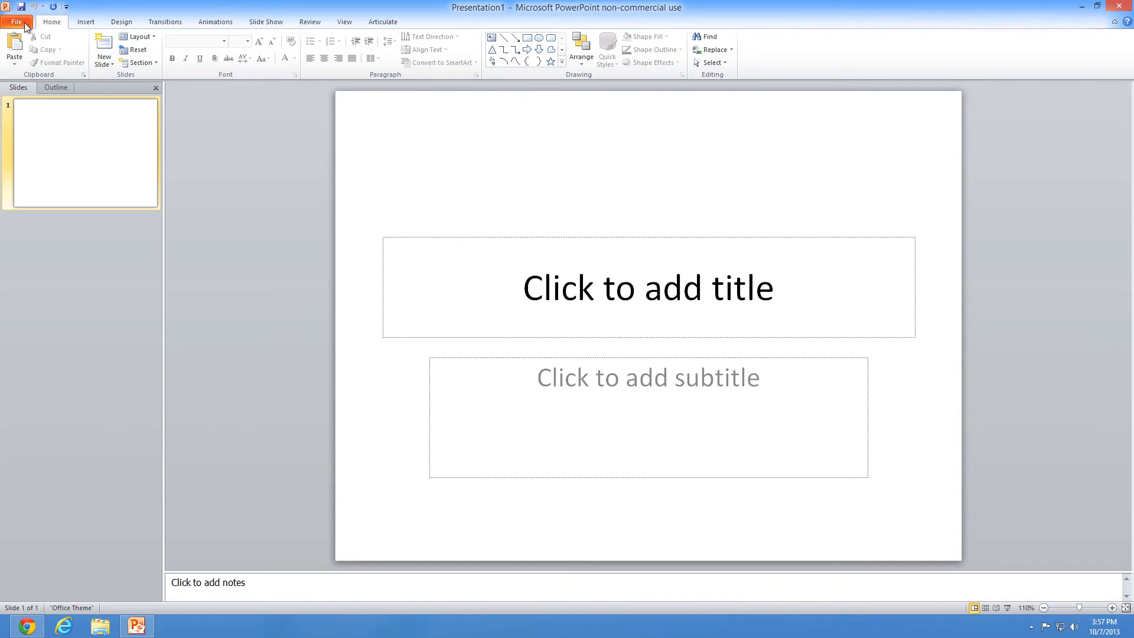
left_click(382, 21)
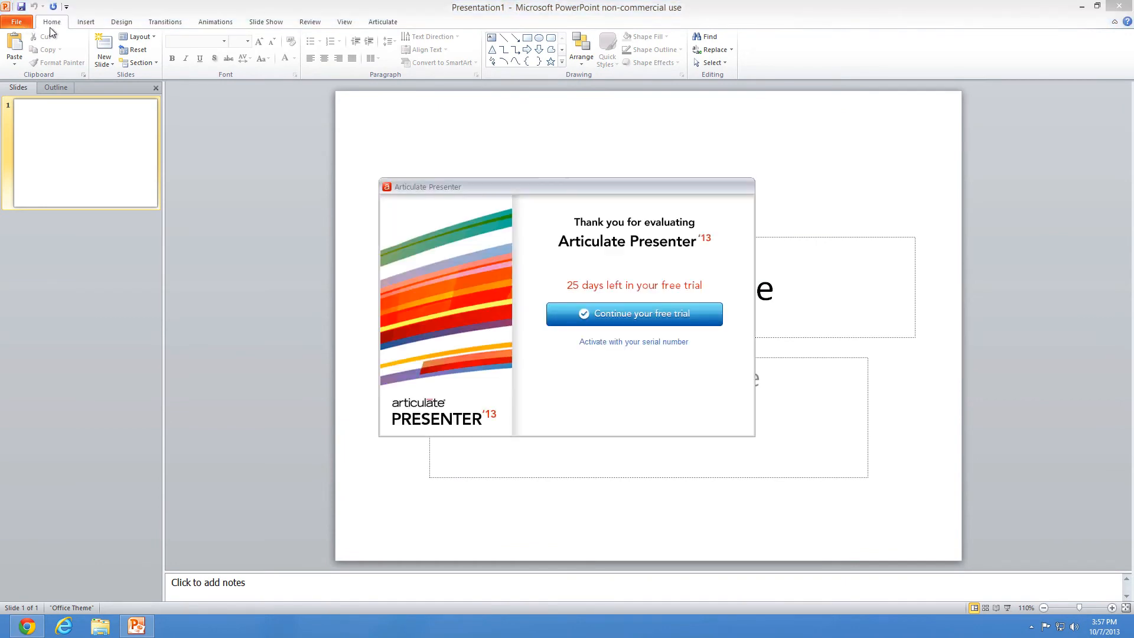
left_click(633, 314)
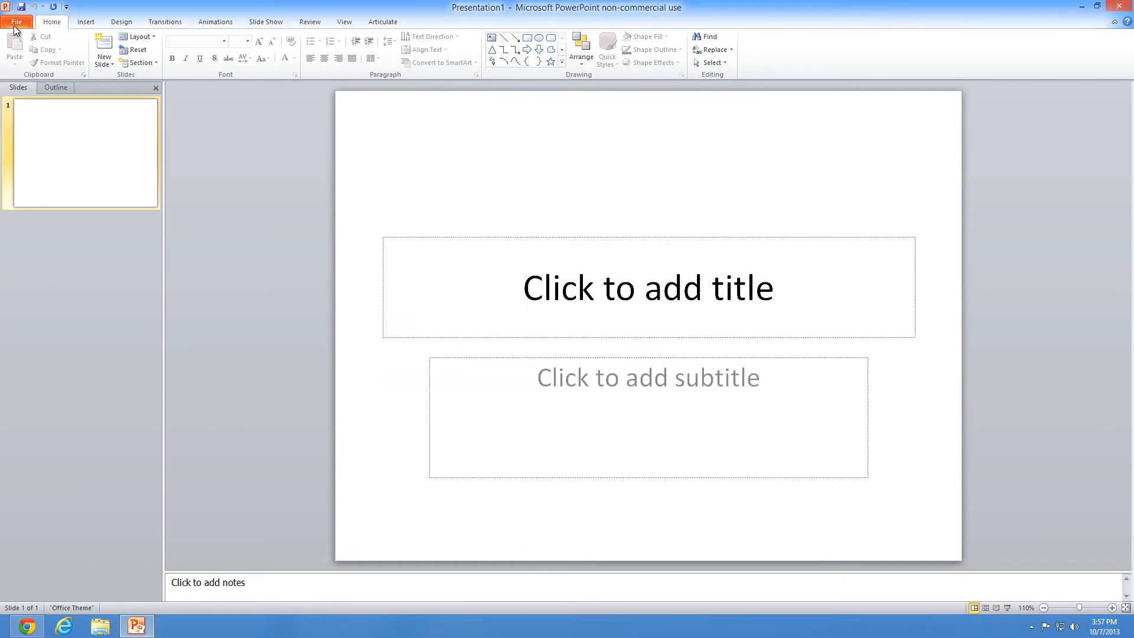
left_click(15, 21)
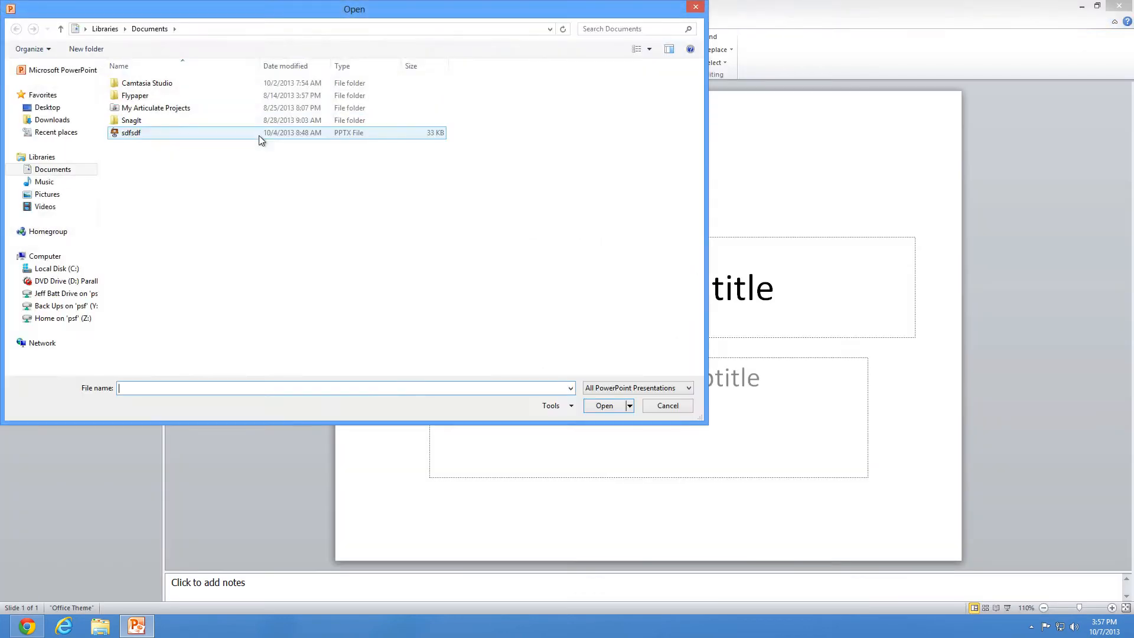
Load the Copy Room presentation from Home on 'psf' (Z:) and check slides 2 and 1
left_click(61, 331)
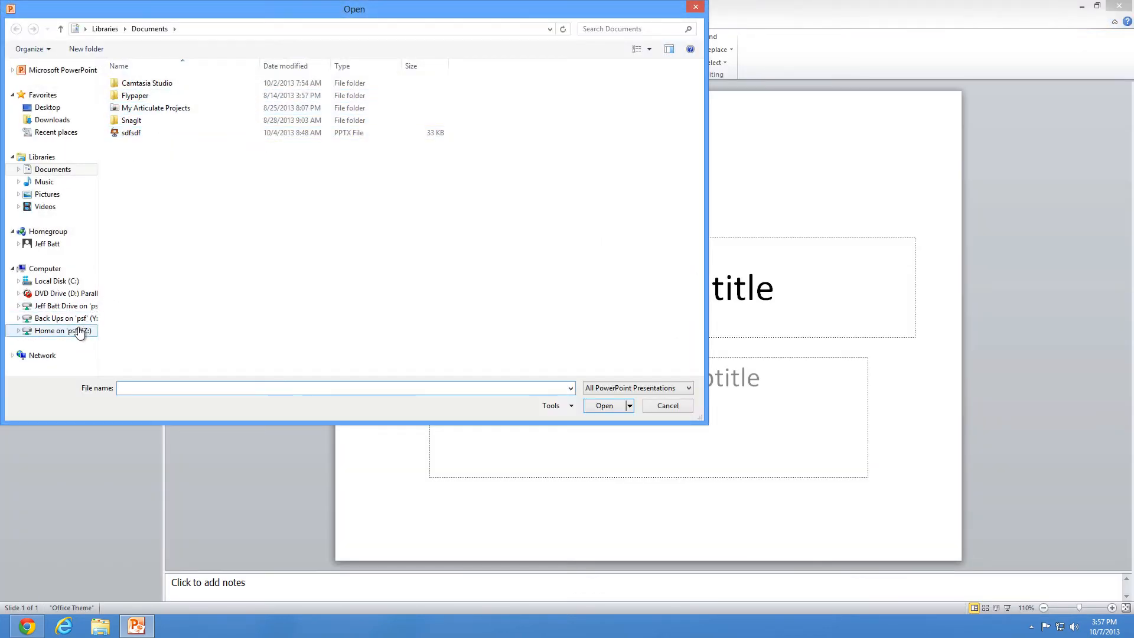
left_click(58, 331)
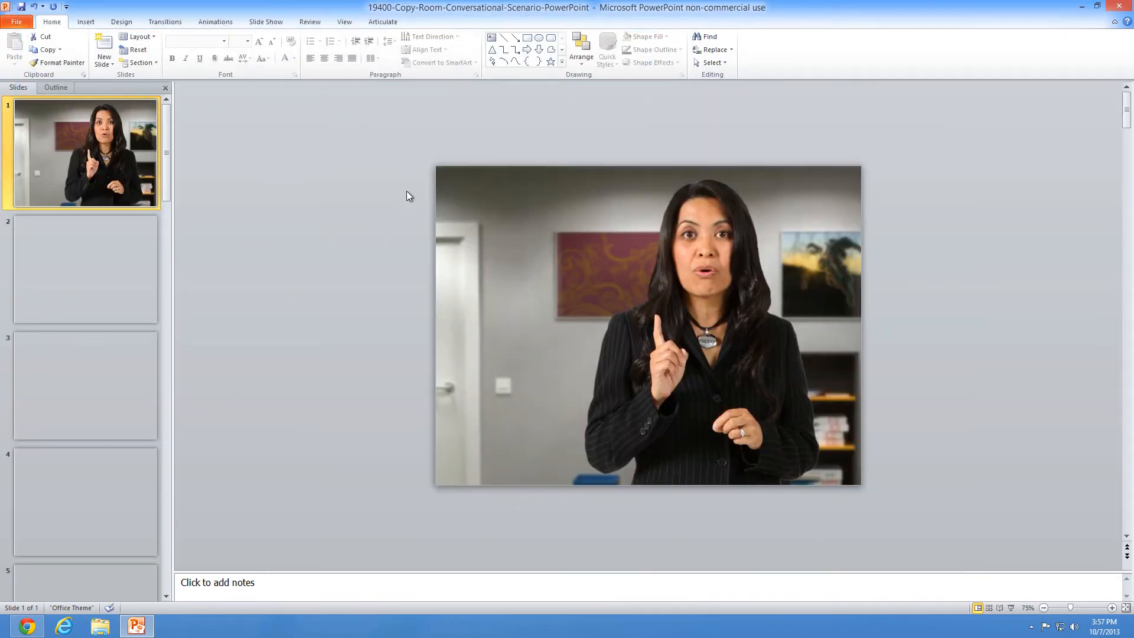
left_click(85, 269)
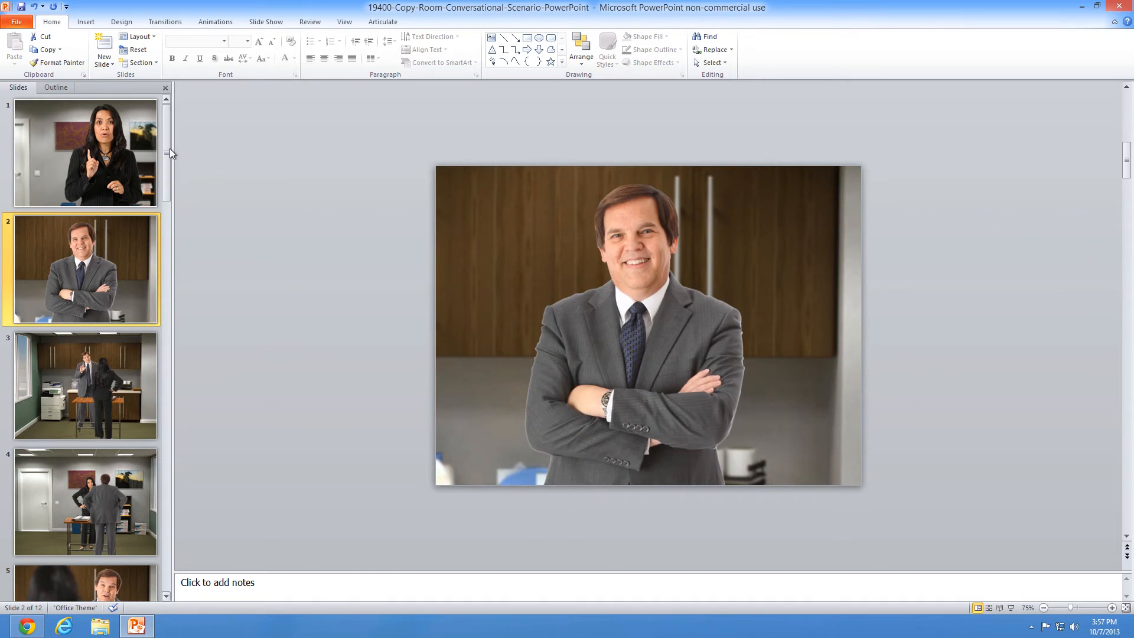
left_click(86, 153)
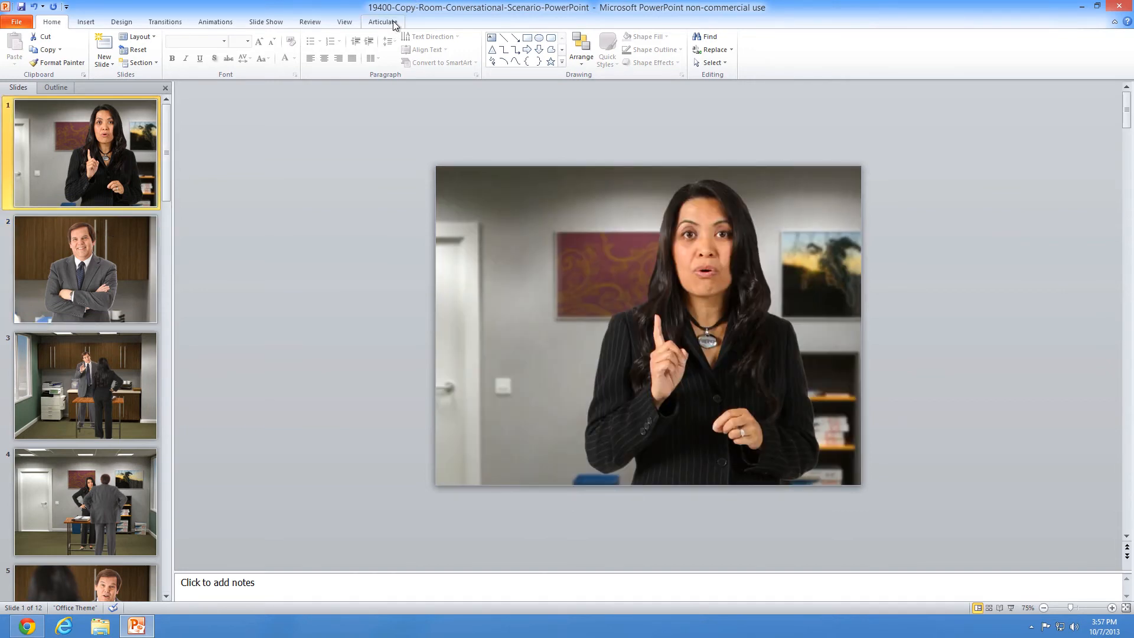
Start Record Narration from the Articulate ribbon, running the Copy Room slide show
left_click(382, 21)
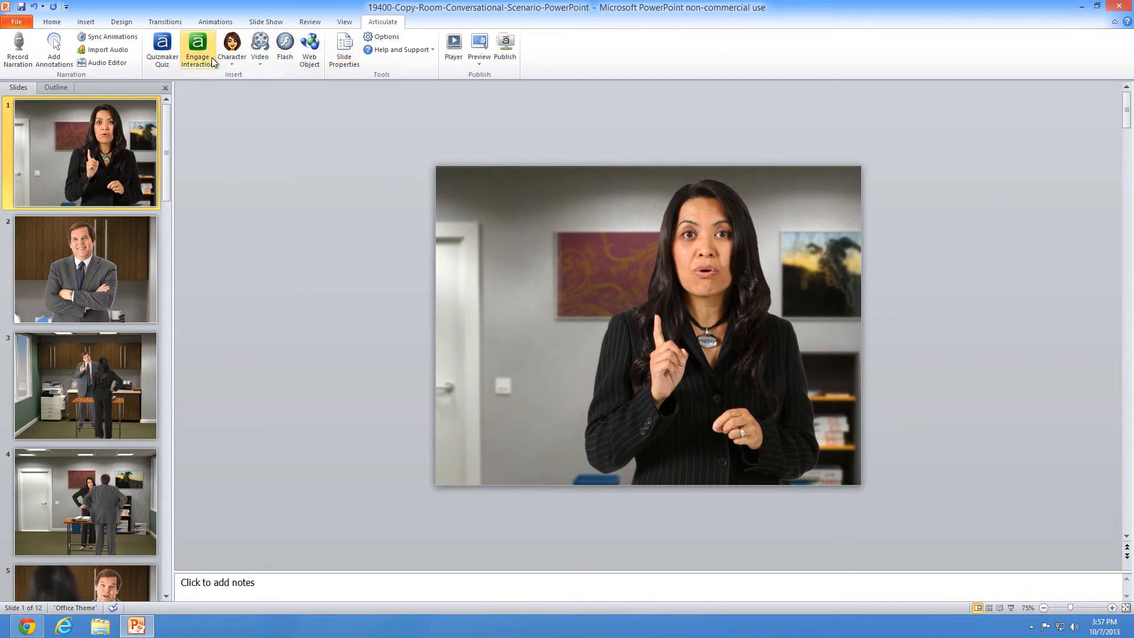
mouse_move(233, 47)
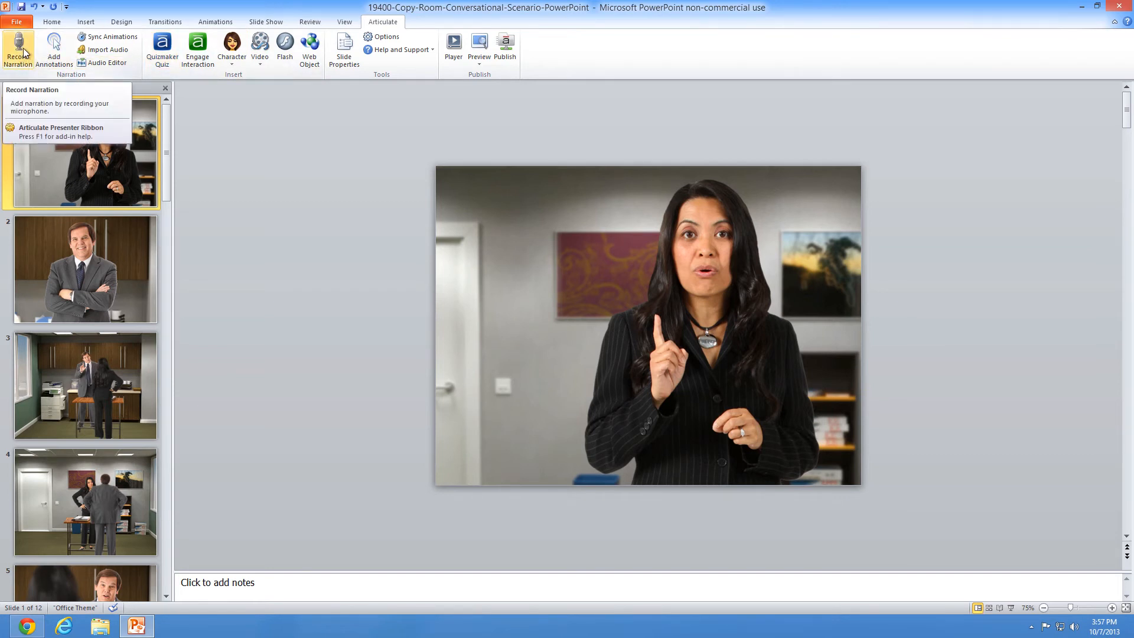
left_click(85, 270)
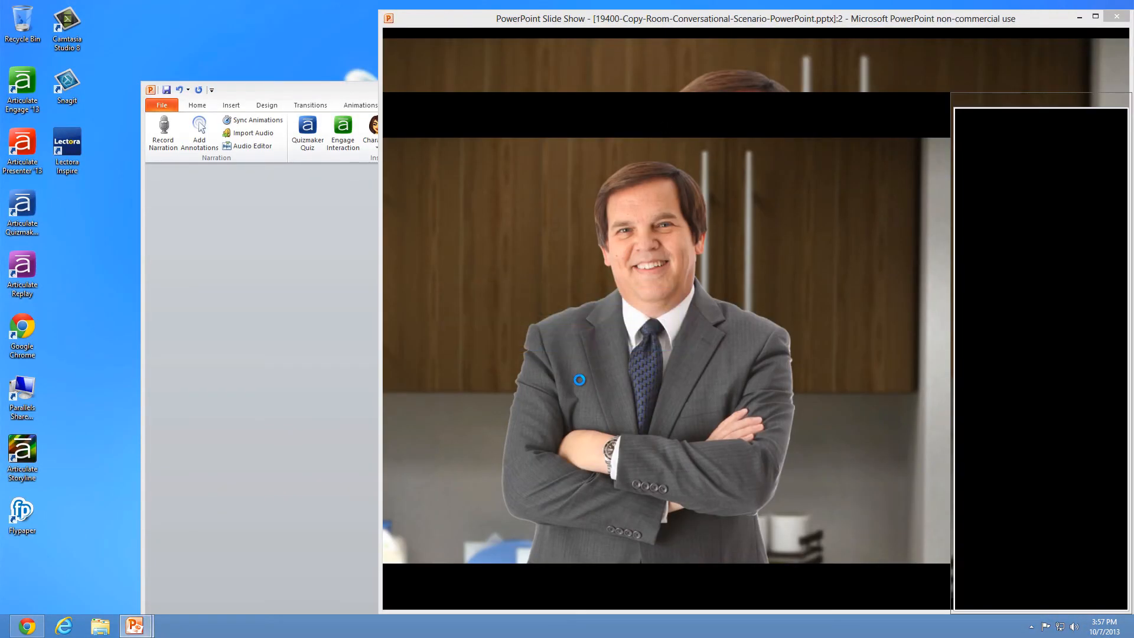
Close the Narration window without recording and return to slide 2 in editing view
left_click(164, 133)
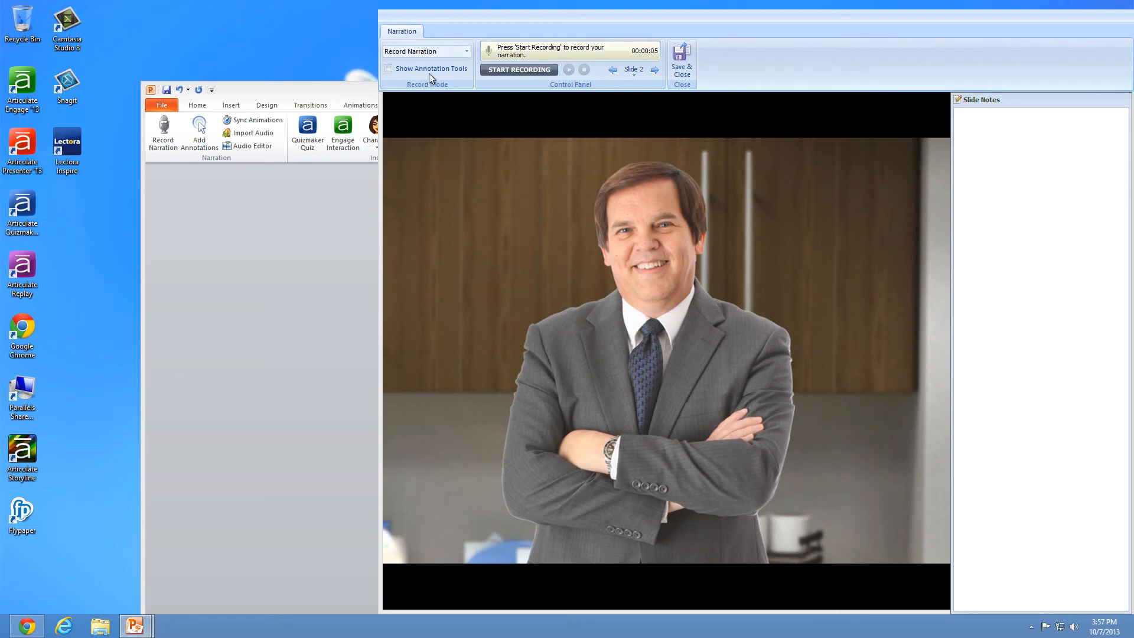
mouse_move(518, 70)
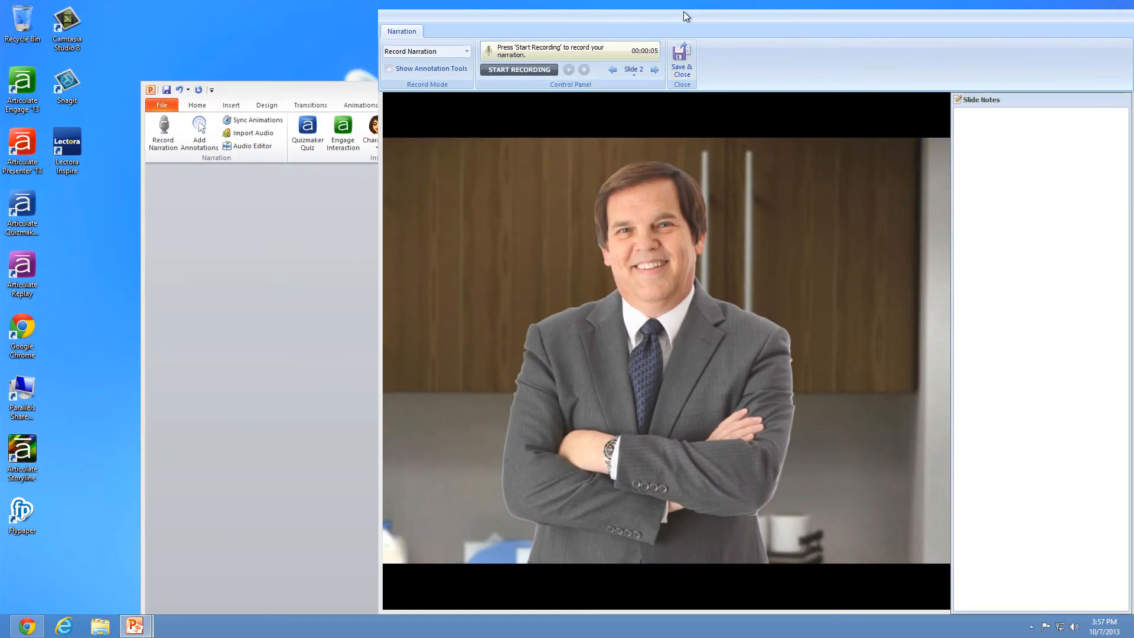
left_click(681, 70)
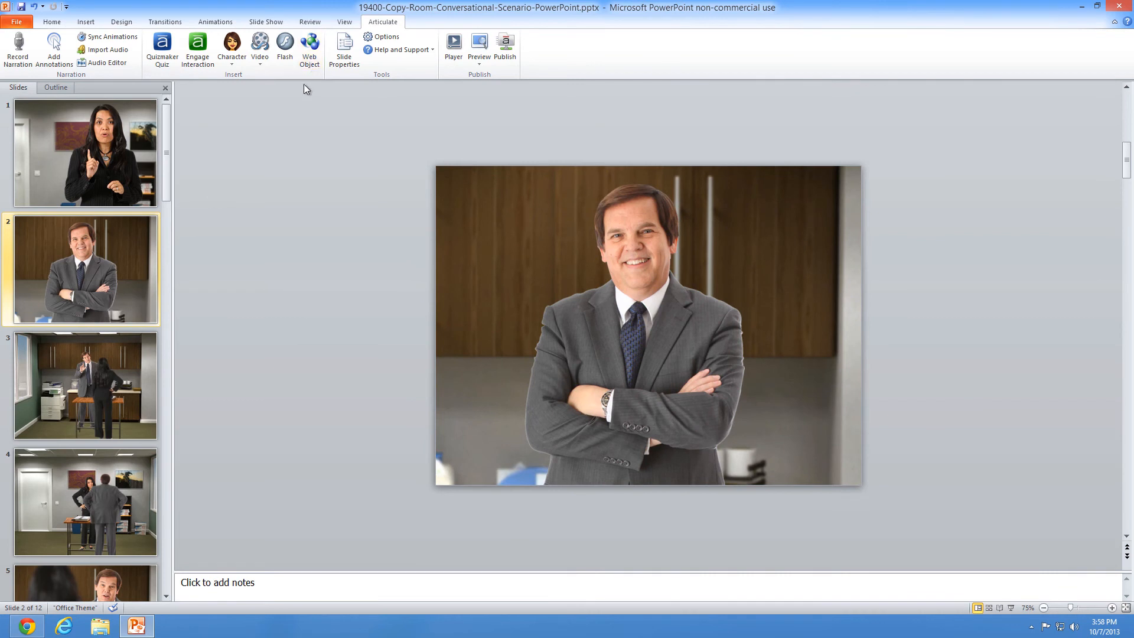
mouse_move(304, 63)
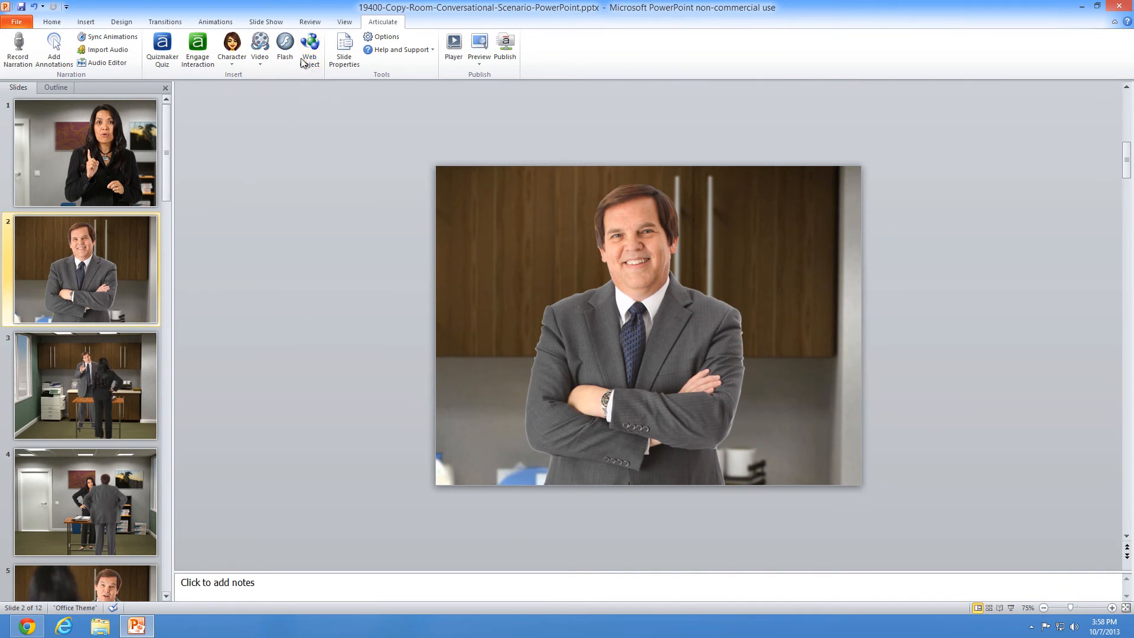
mouse_move(180, 146)
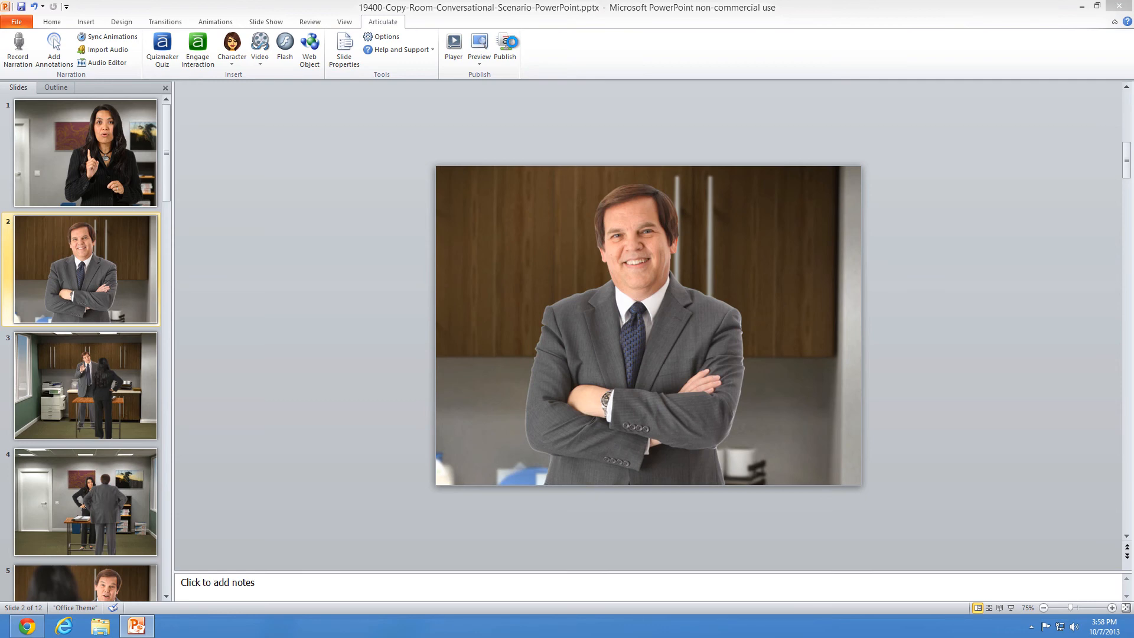
Bring up Articulate Presenter's Player properties window showing the Presenter Player layout
left_click(452, 44)
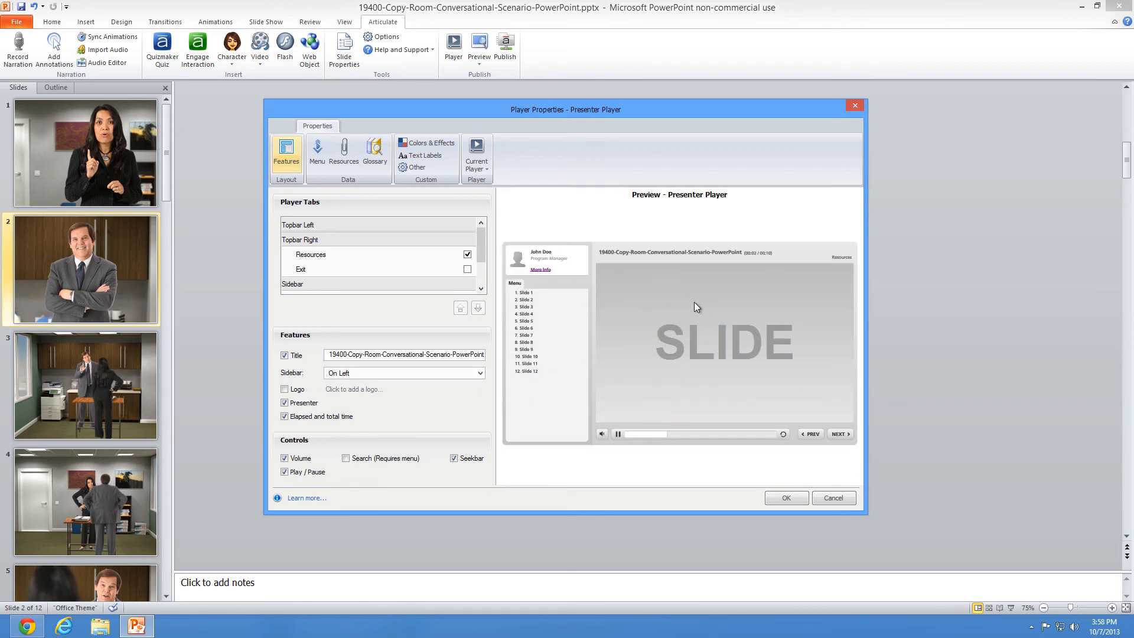
mouse_move(797, 337)
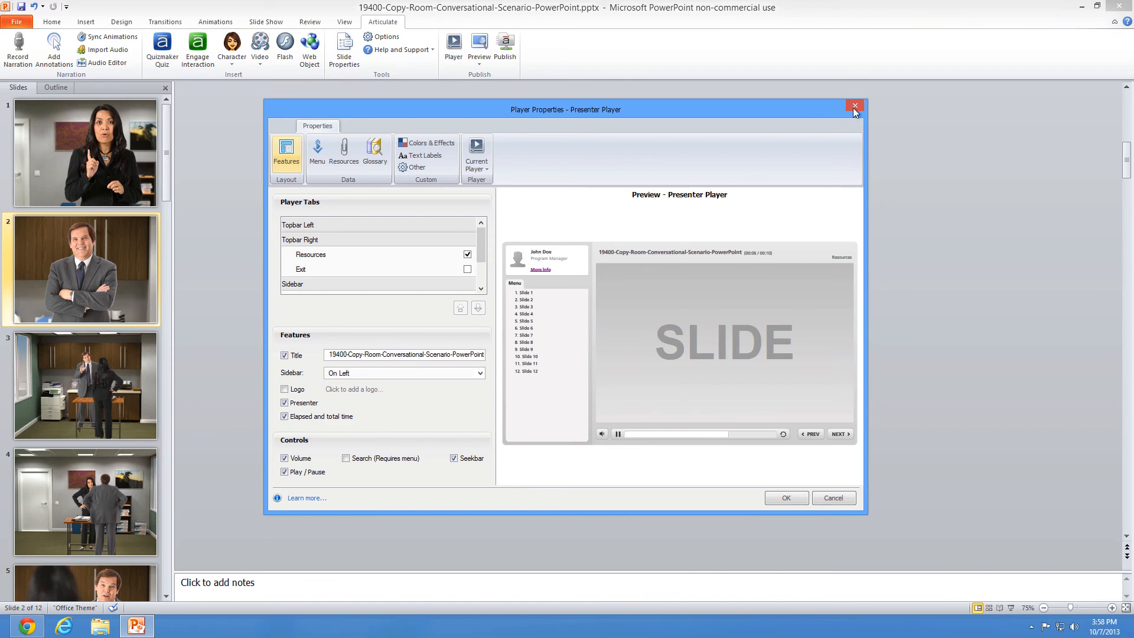
Dismiss the Player Properties dialog with its X, keeping all player settings unchanged
left_click(854, 106)
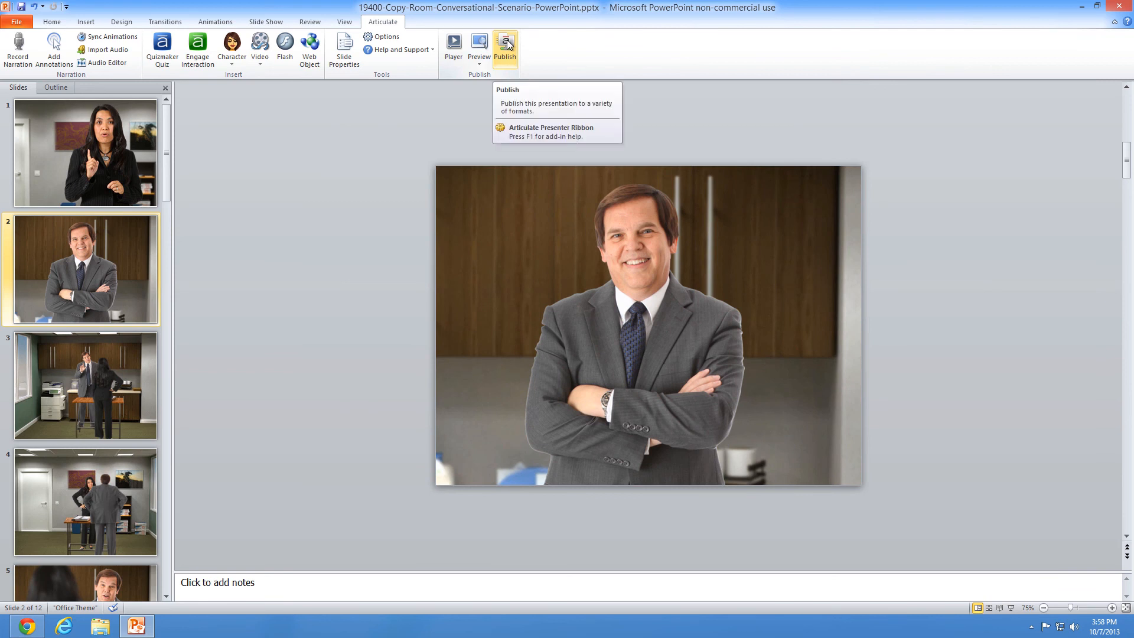
mouse_move(320, 201)
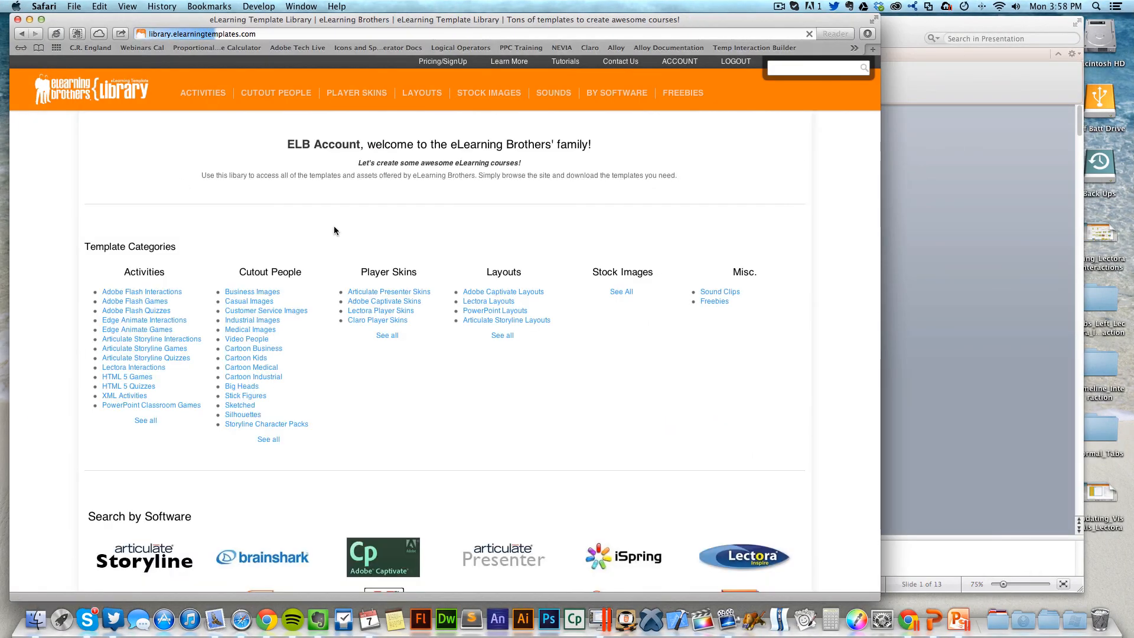
Scroll the library home page down to the Search by Software logos and Newest Uploads
scroll("down", 3)
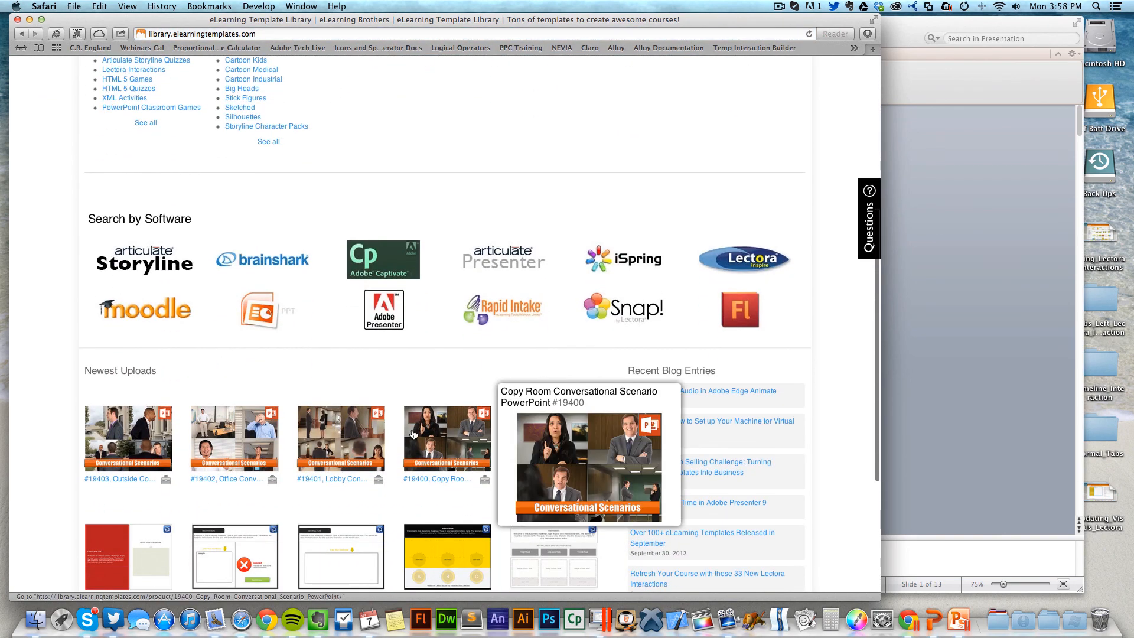
mouse_move(329, 436)
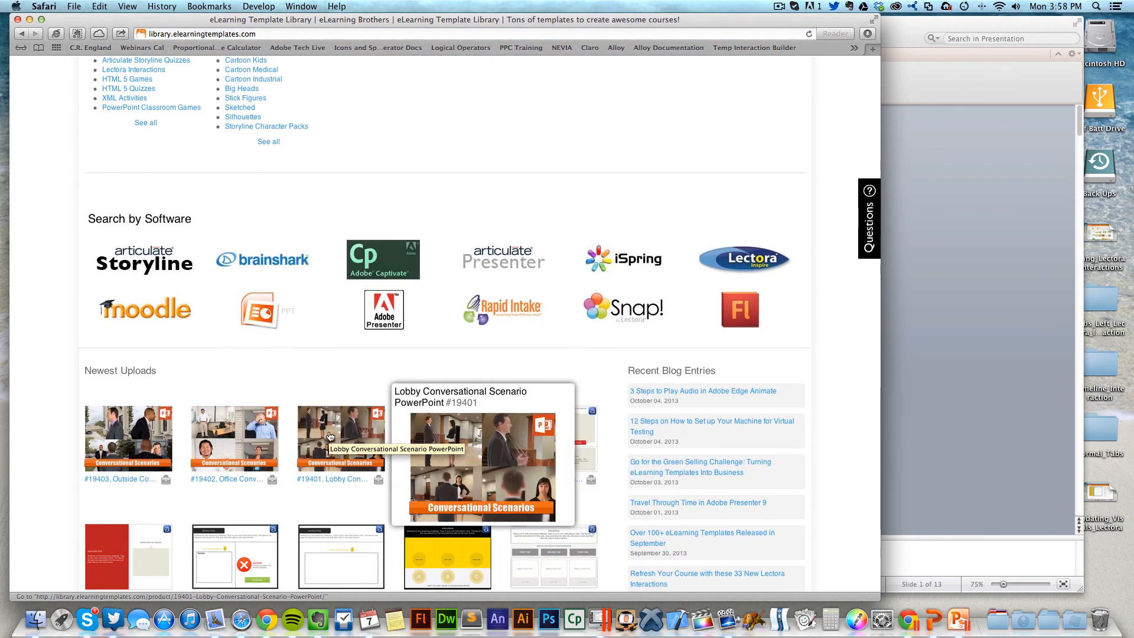